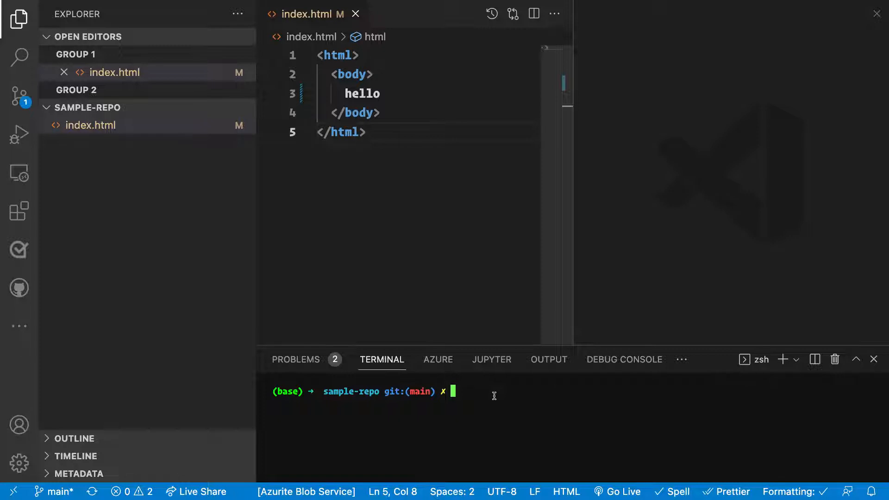
Step: Create and check out branch feature1 with git checkout -b feature1 after discarding a half-typed git branch command
type("git")
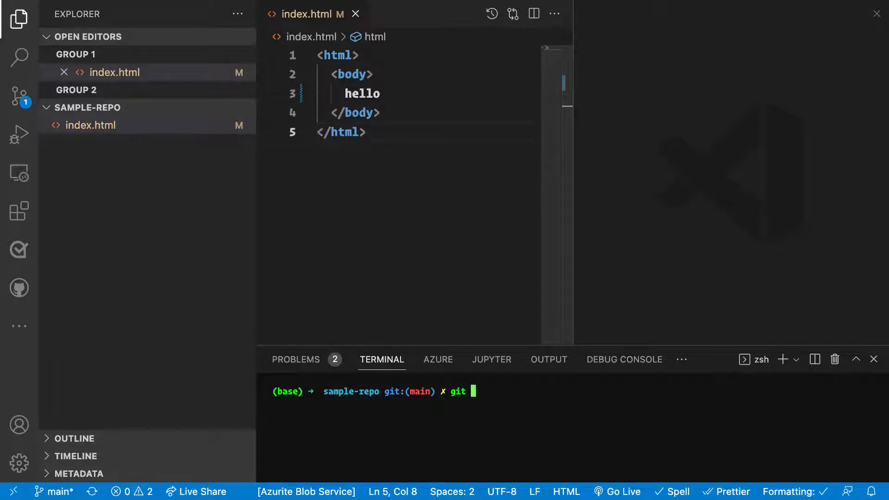
type("branch feature")
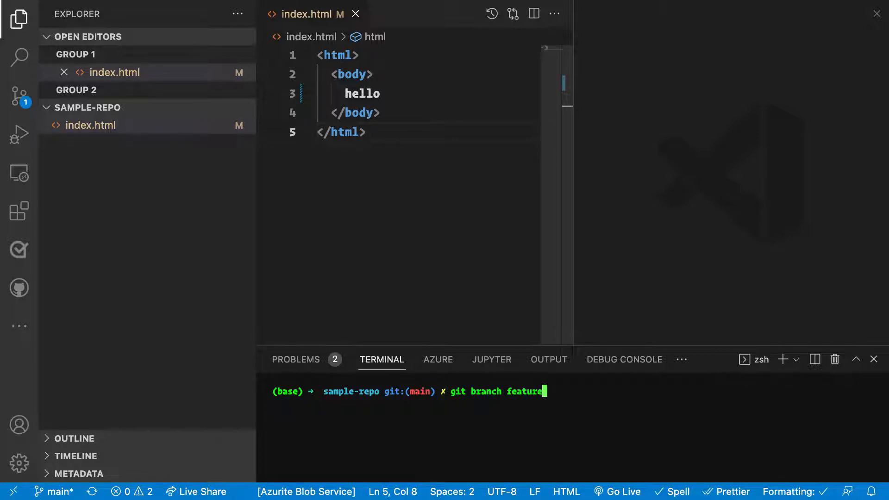
type("1")
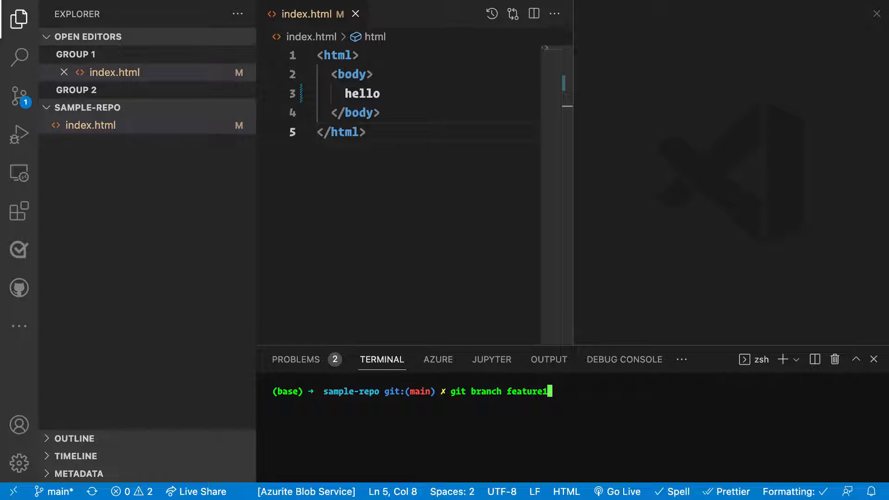
key("Backspace")
type("git checkout -")
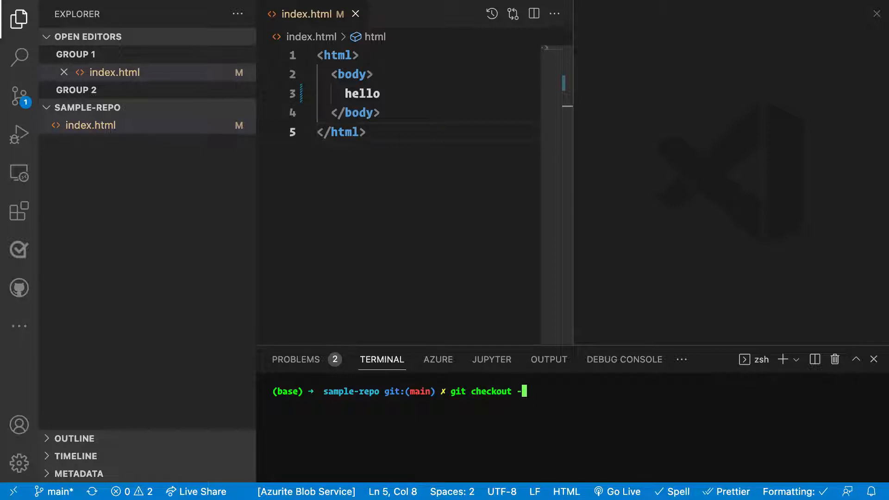
type("b feat")
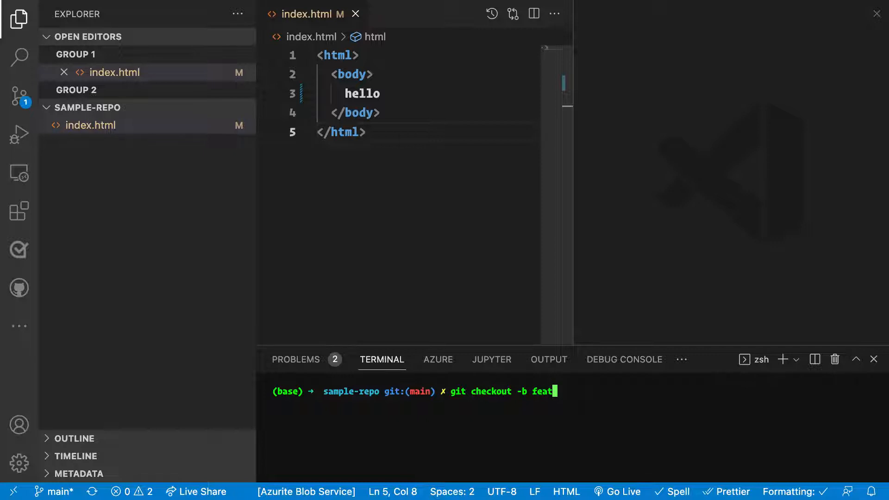
type("ure1")
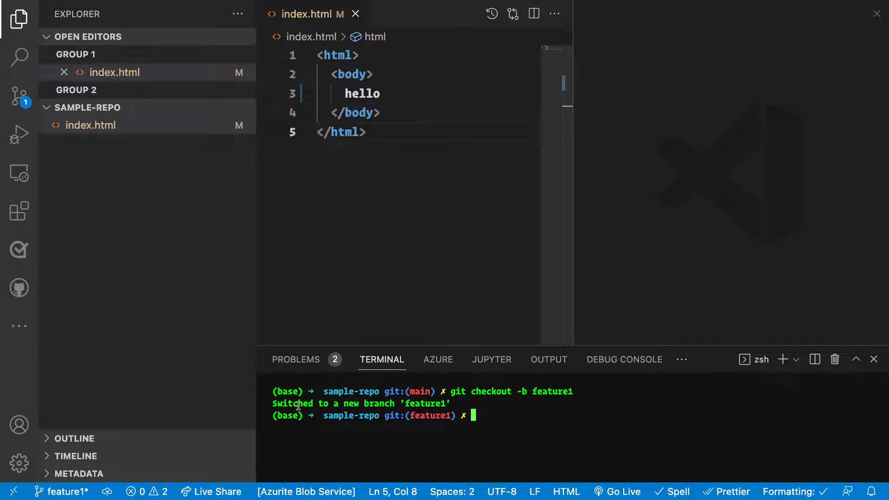
Step: Edit index.html body text from 'hello' to 'hello, feature' and save it
left_click(368, 132)
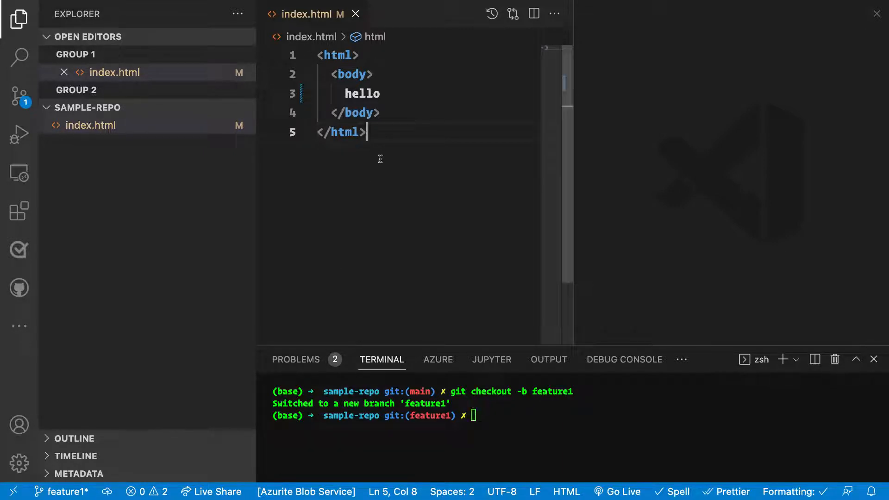
mouse_move(389, 92)
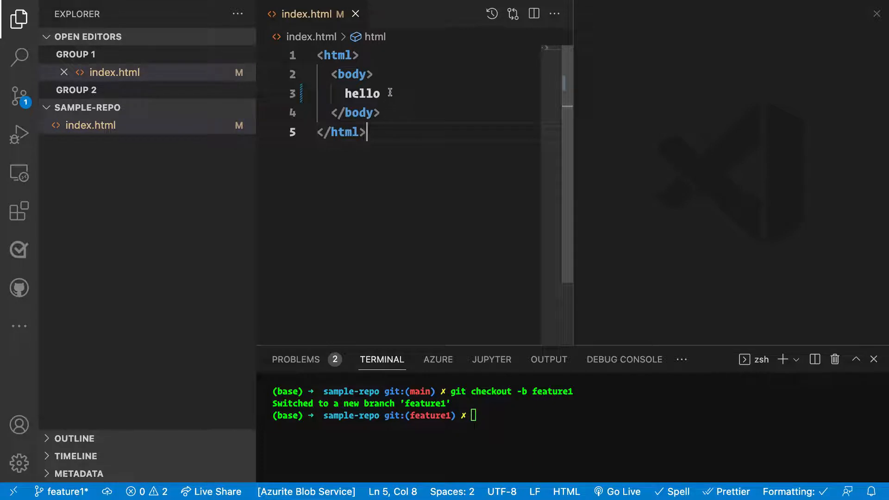
type(", fearue")
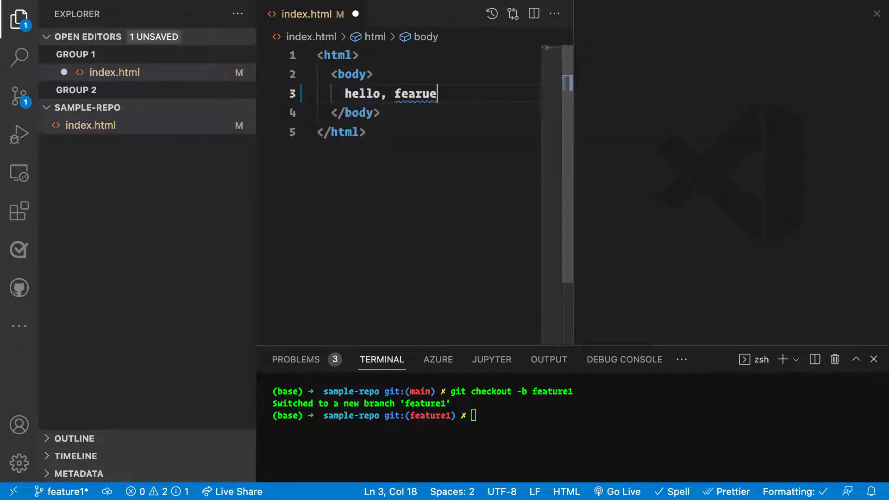
type("eature")
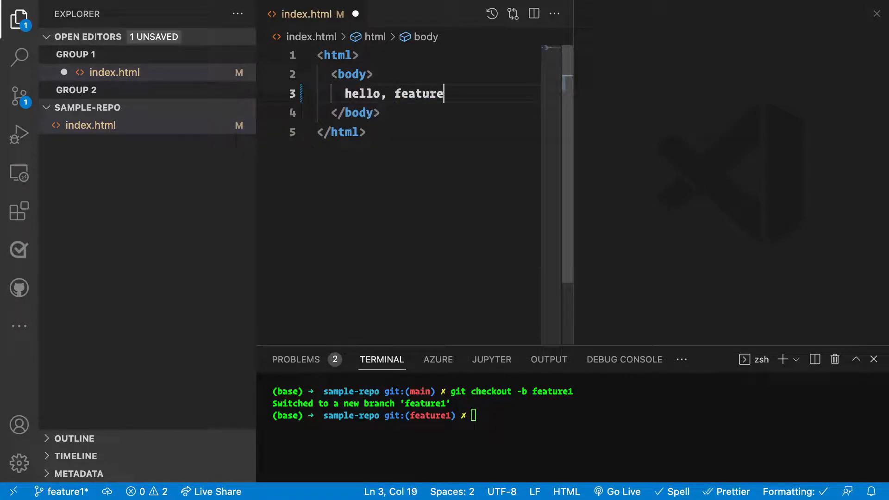
type("giut")
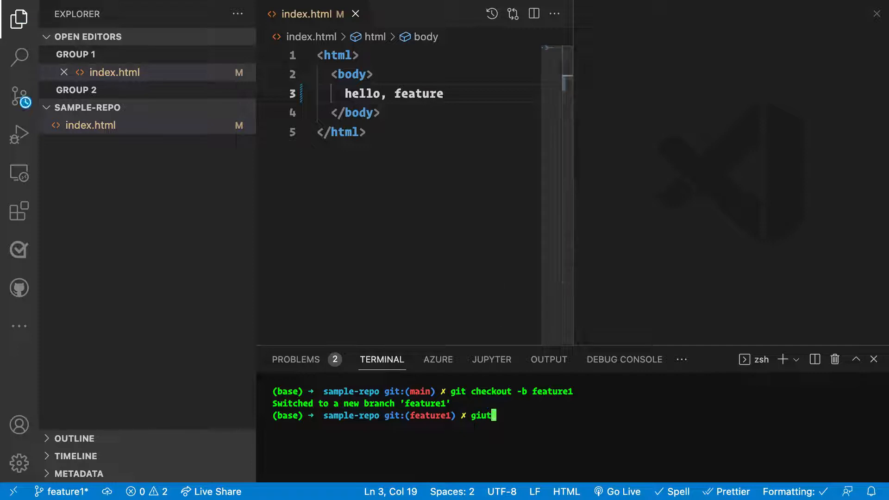
Step: Check git status, stage all changes, then unstage index.html with git reset
key("Backspace")
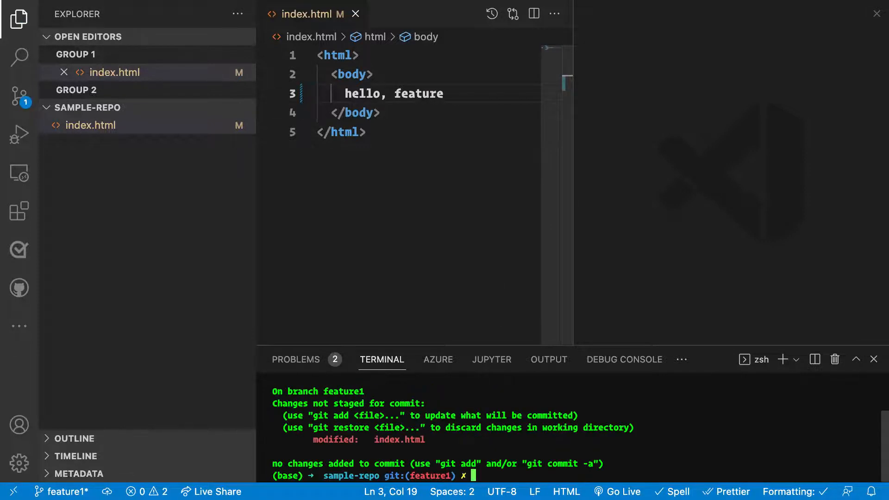
type("git add .")
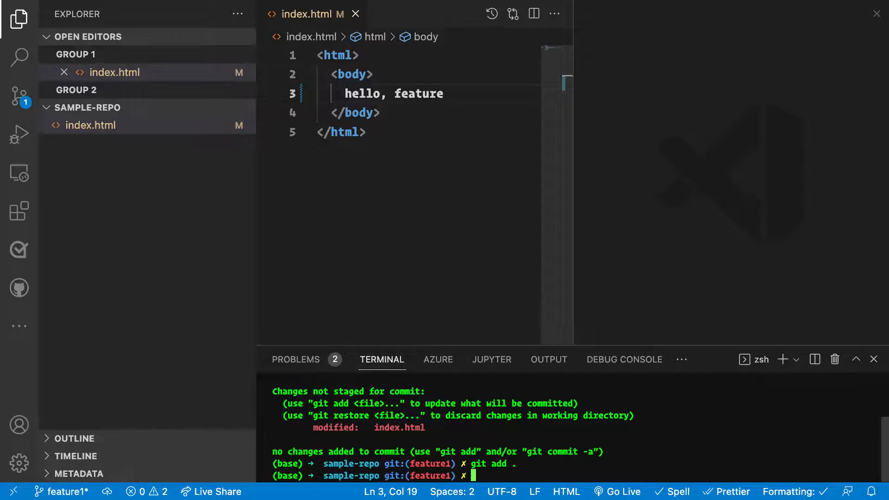
type("git status")
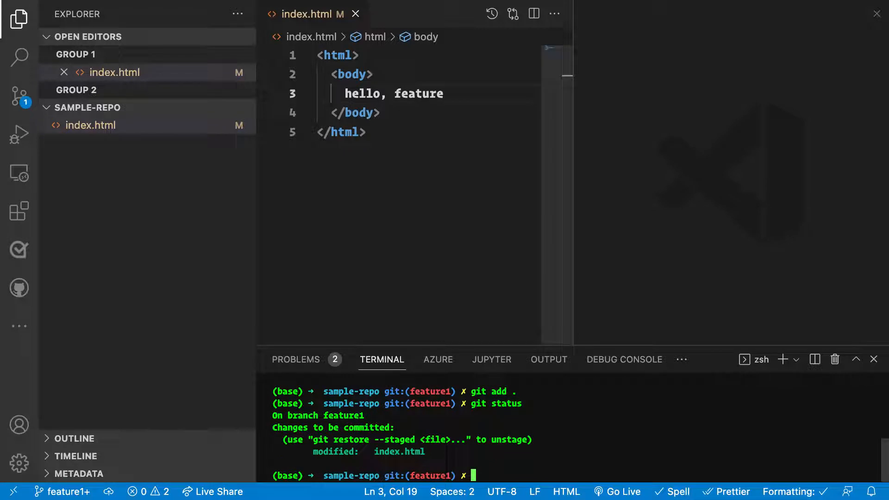
type("git reset")
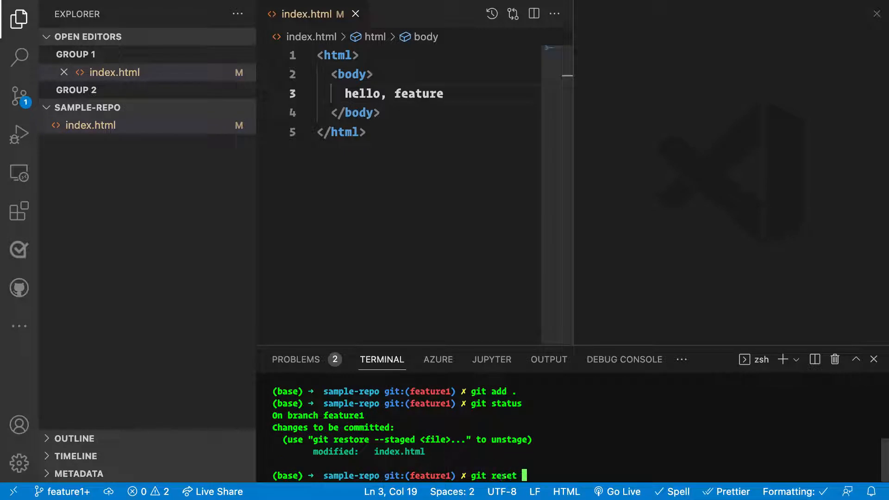
type("index.html")
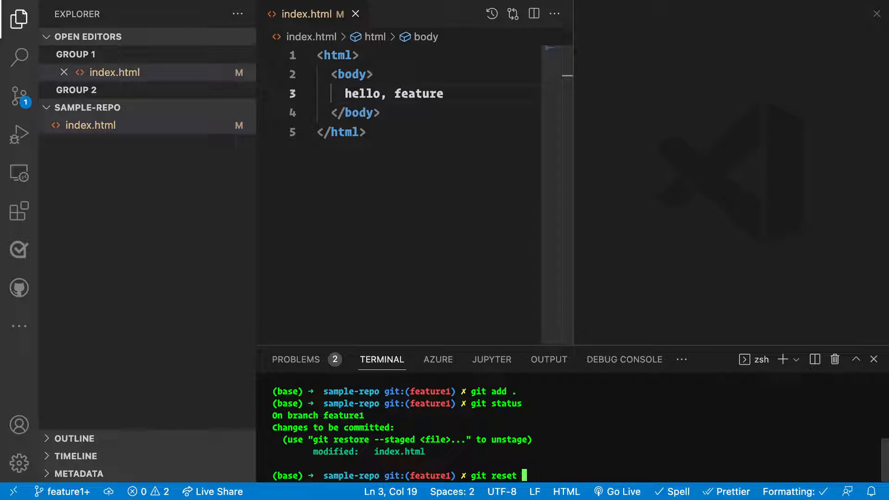
key("Enter")
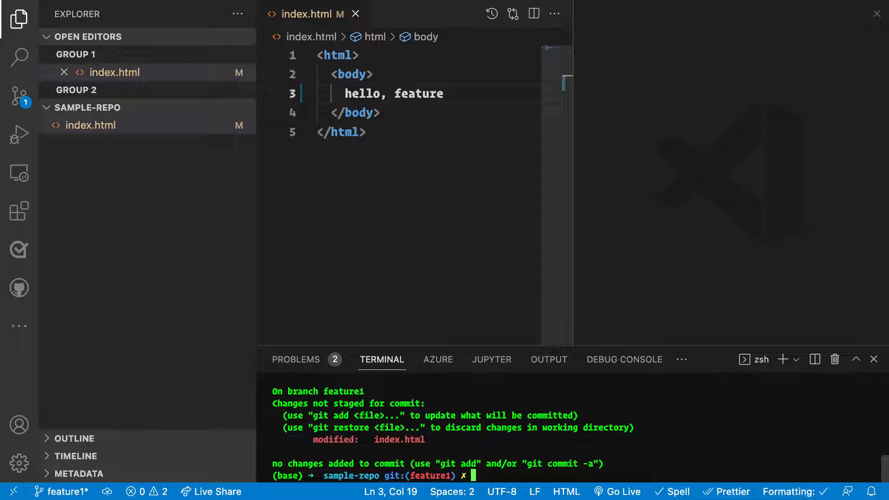
Step: Re-stage the changes and confirm index.html is staged with git status
type("git status")
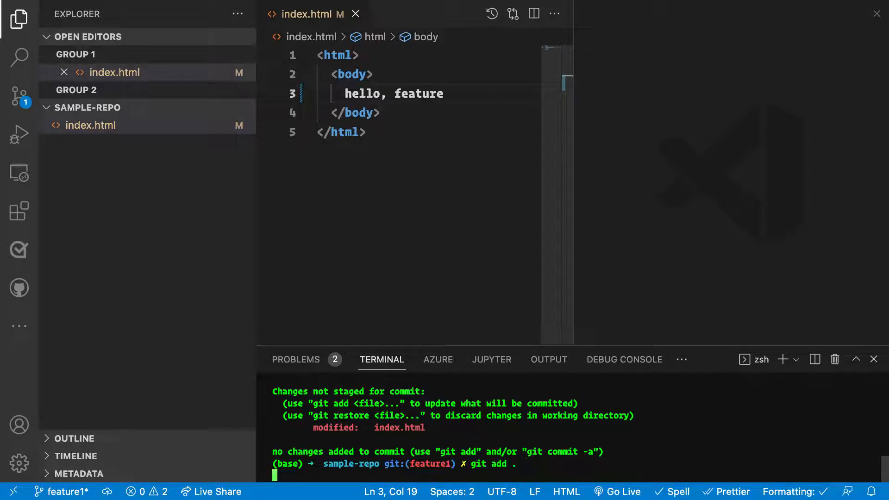
type("git status")
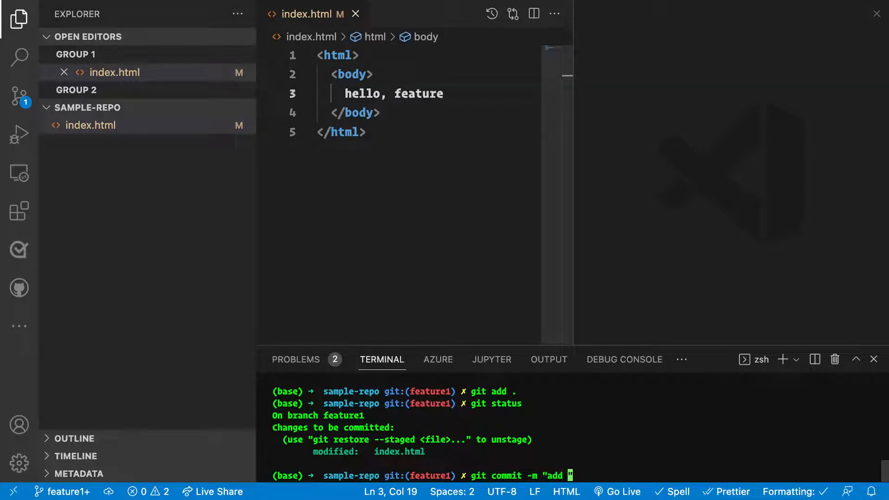
Step: Commit as 'add change to feature branch', view git log, and attempt git push
type("change to feature branch\"")
type("git")
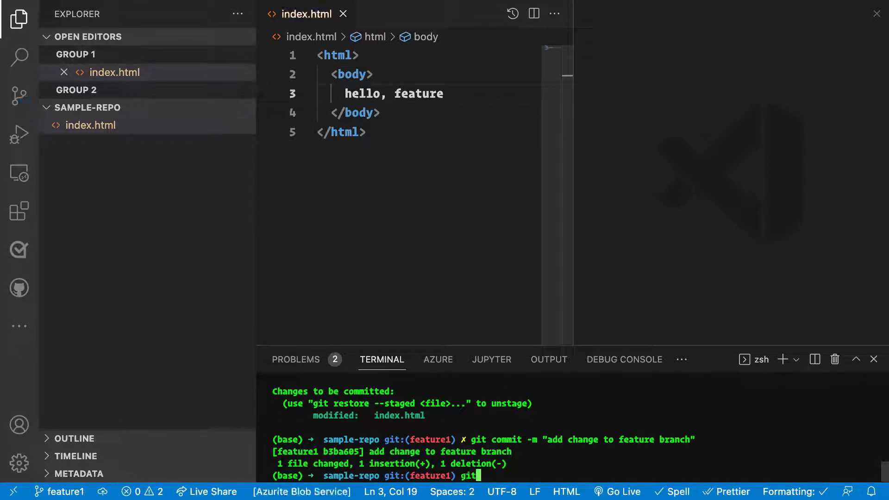
type("l")
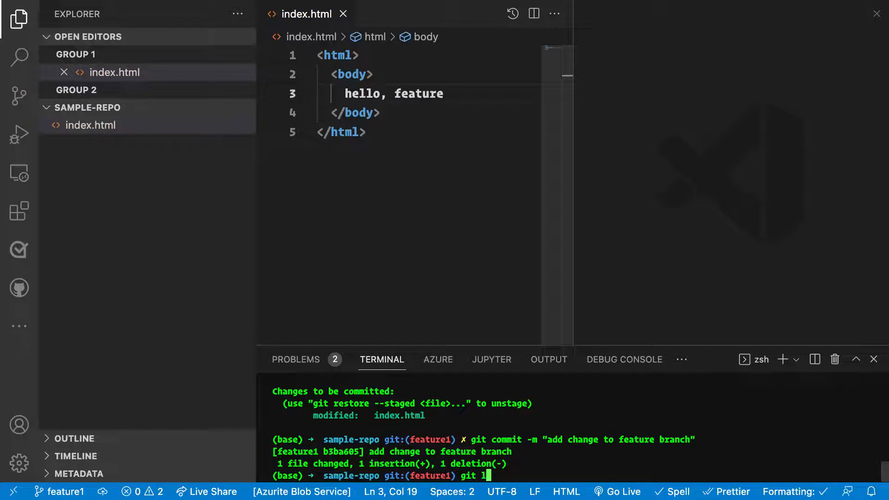
key("enter")
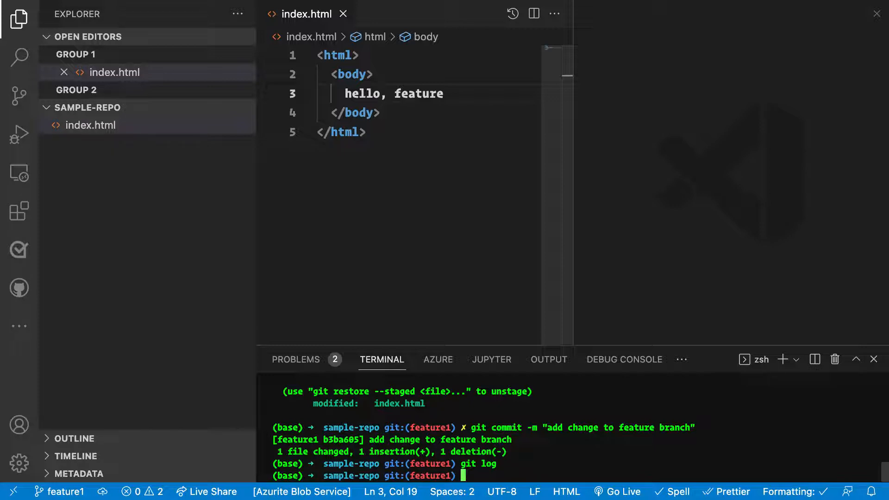
type("git push")
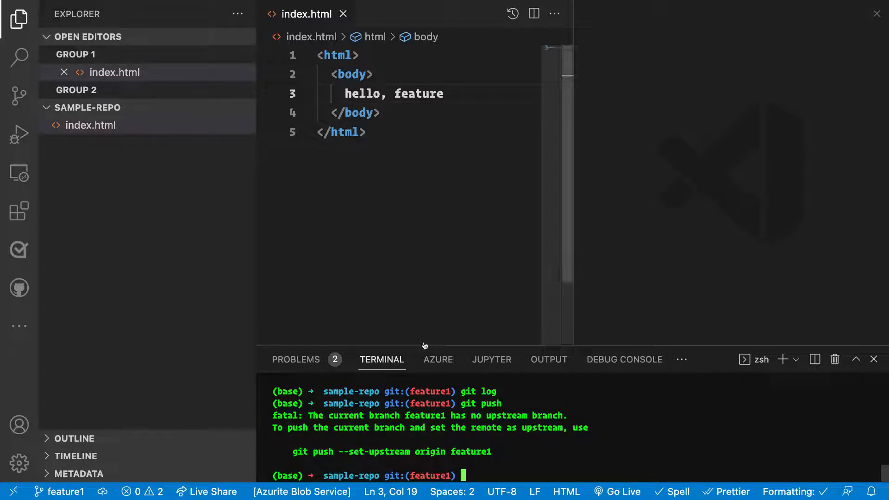
Step: Push feature1 to GitHub with git push --set-upstream origin feature1
double_click(393, 451)
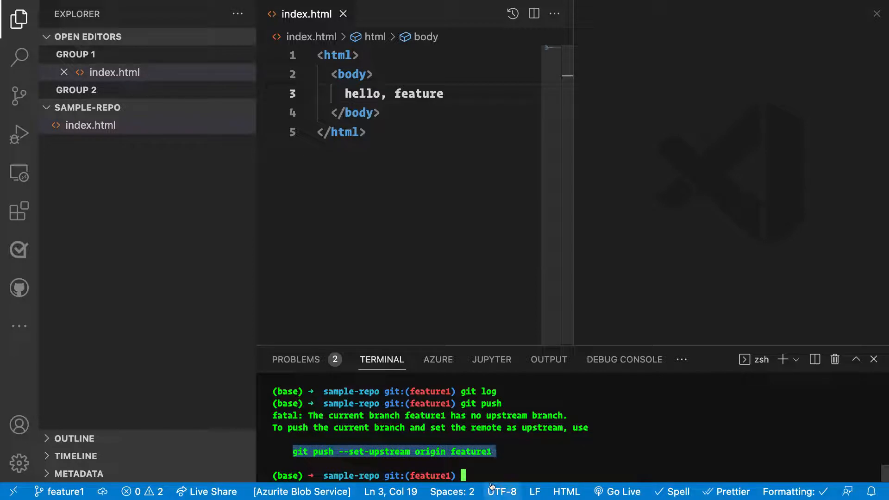
type("git push --set-upstream origin feature1")
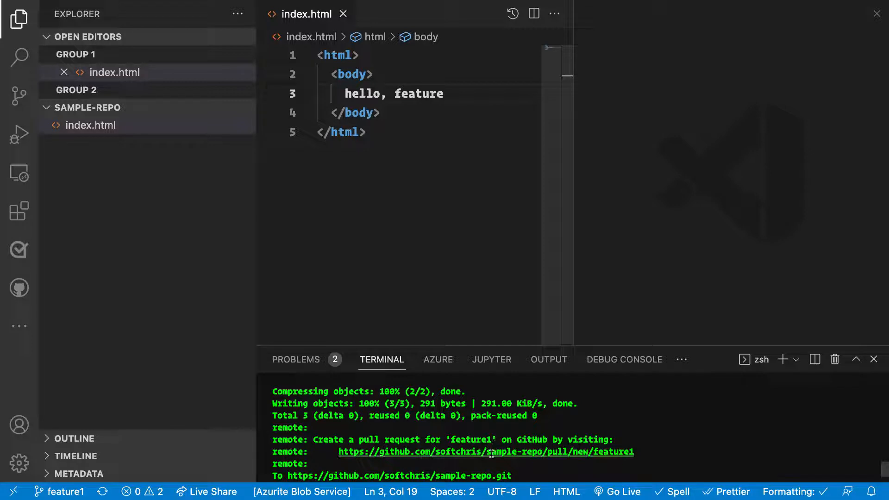
mouse_move(486, 452)
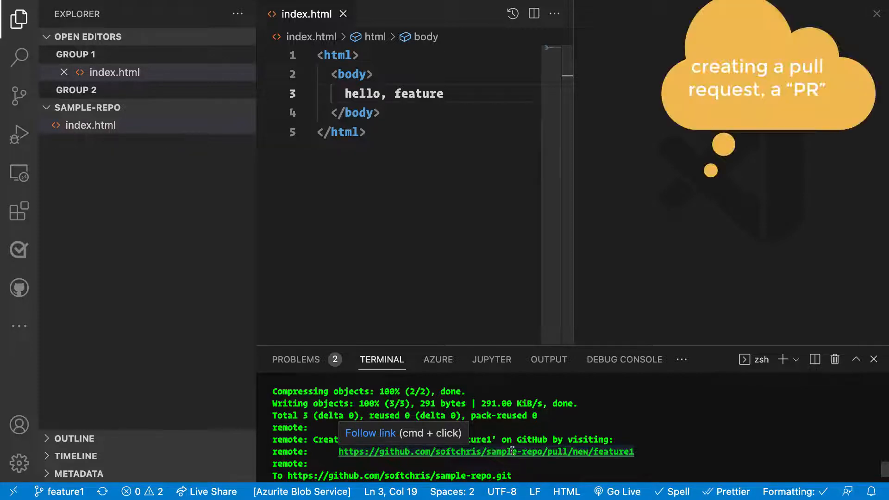
Step: Fill the pull request description with 'adding stuff to index.html'
left_click(484, 452)
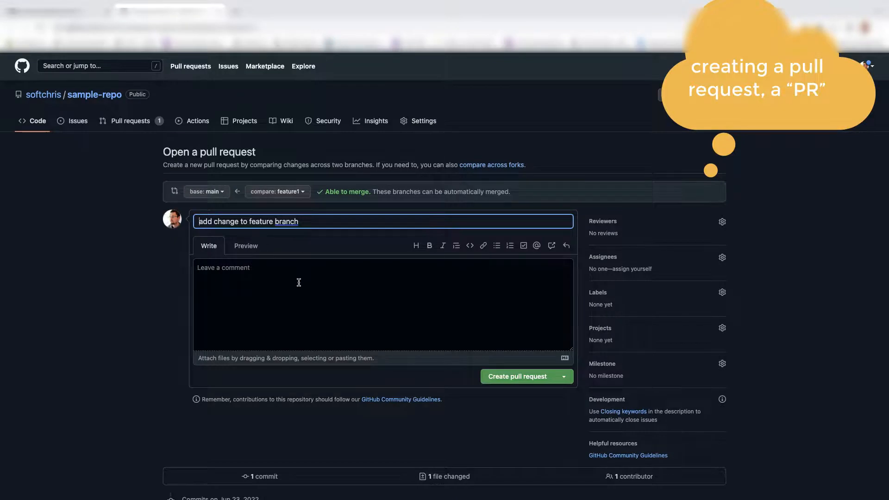
type("add")
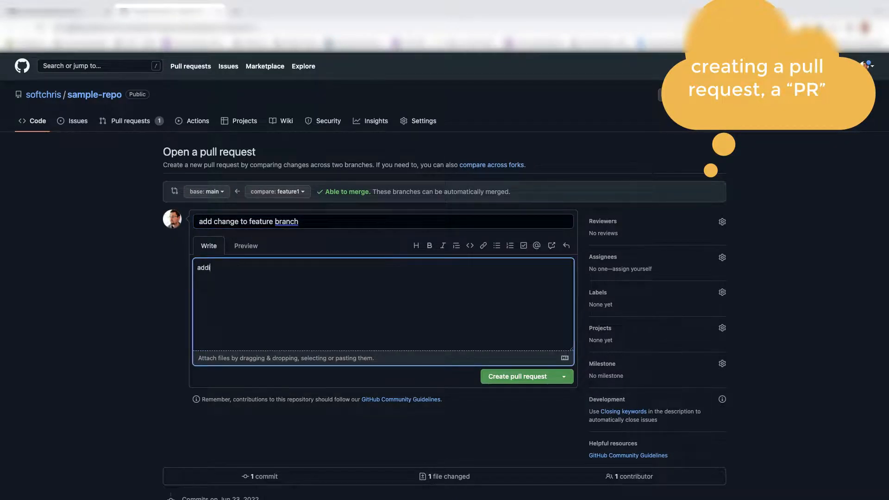
type("adding stuff to")
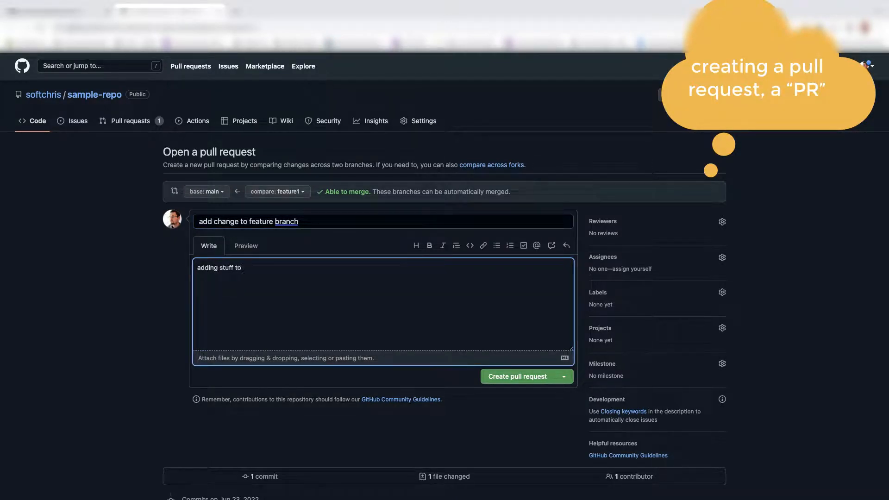
type("index.html")
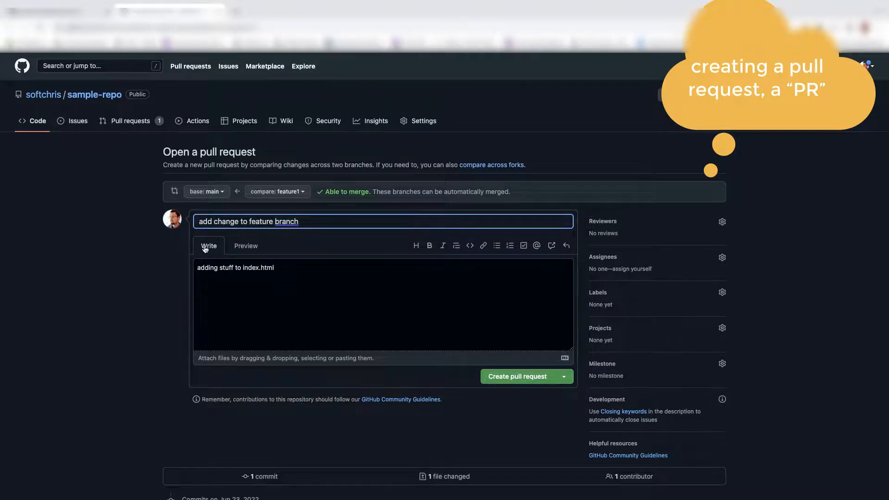
Step: Retitle the pull request 'FEATURE index.html better text' and create it
type("UPDA")
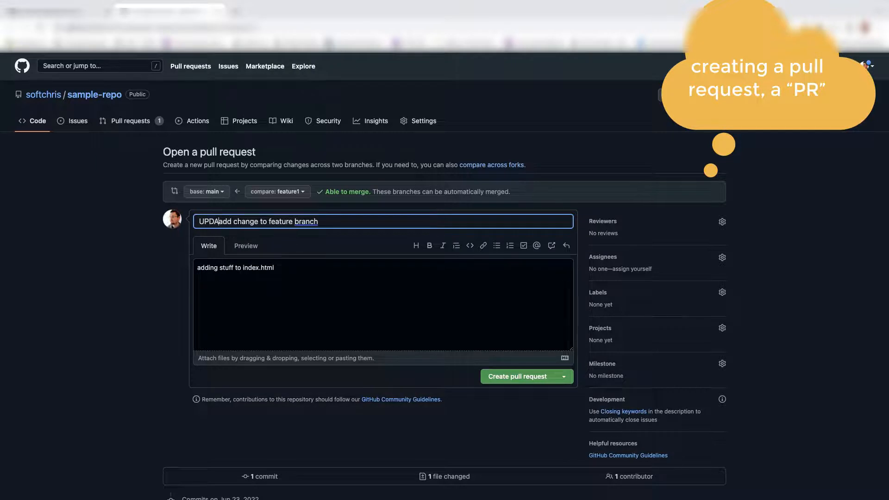
type("TE index.html,")
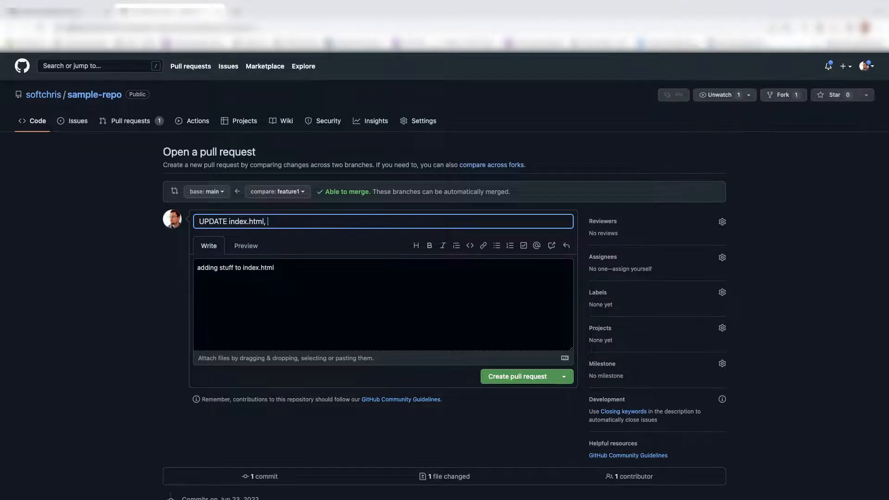
type("FFEATUR")
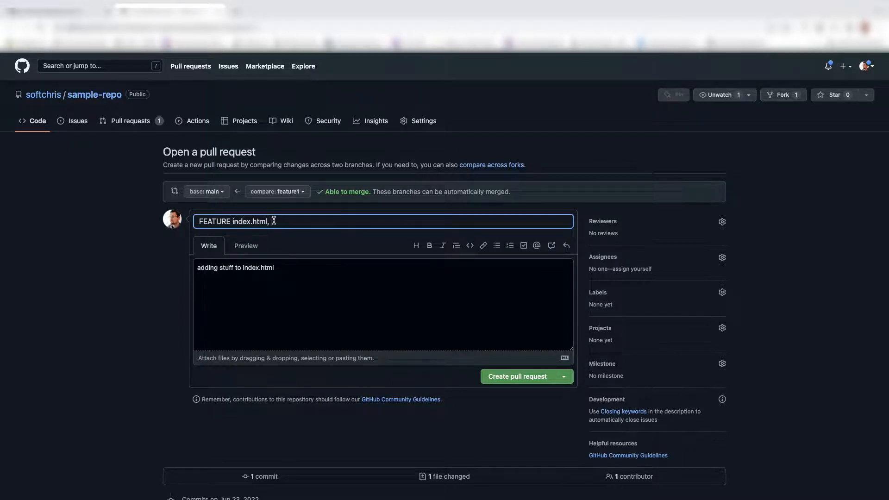
type("bettte")
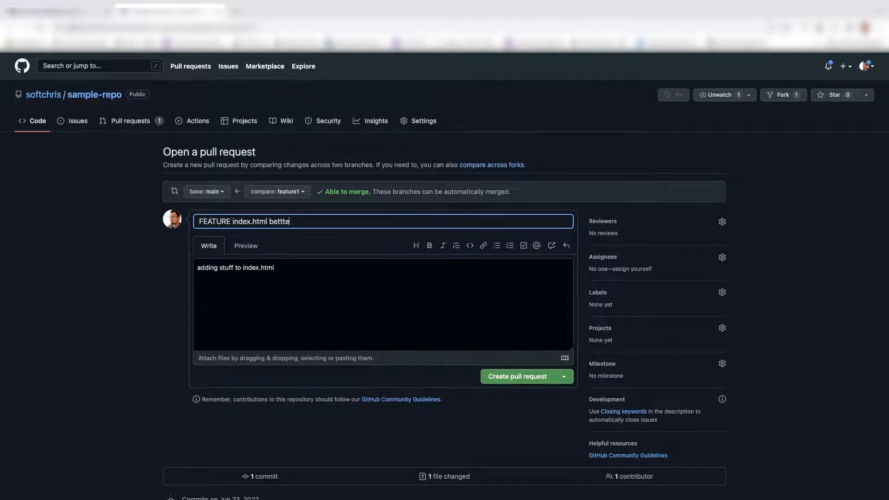
key("Backspace")
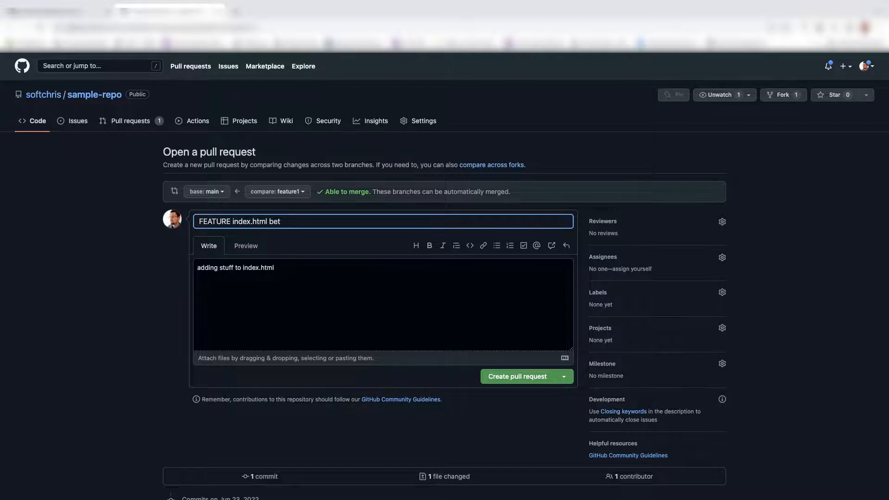
type("ter")
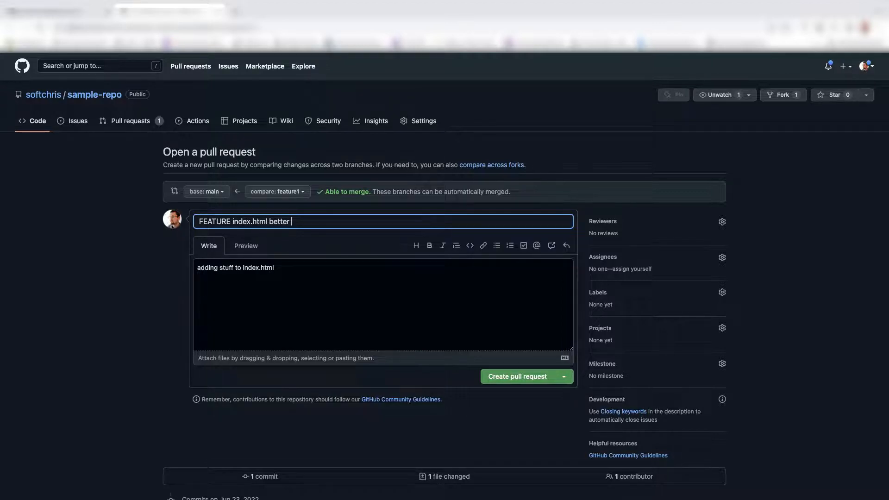
type("text")
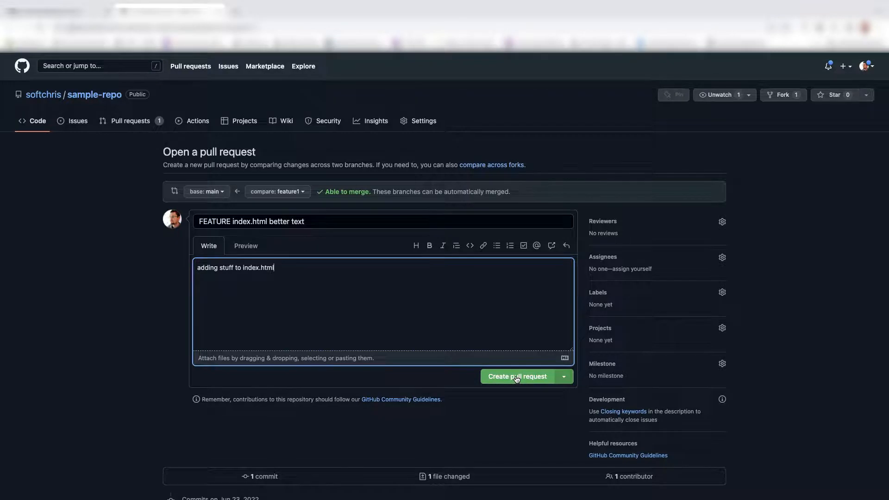
left_click(516, 377)
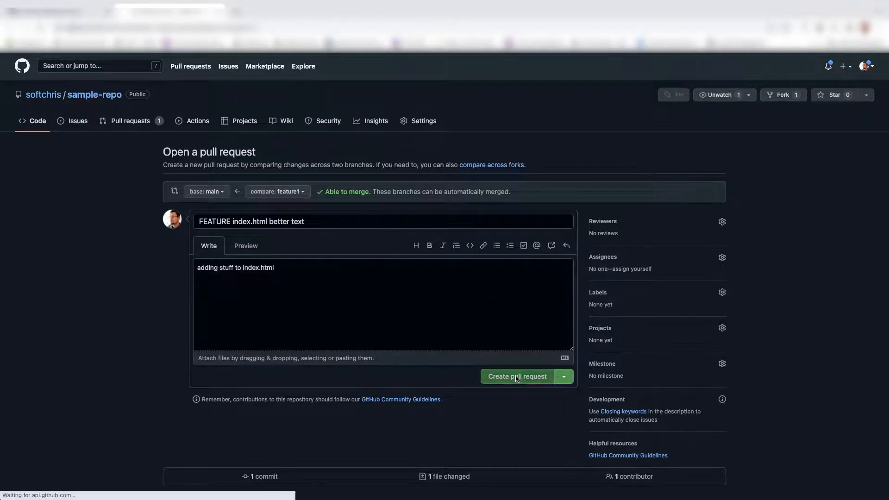
Step: Confirm the pull request and review PR #2 merging feature1 into main
left_click(517, 377)
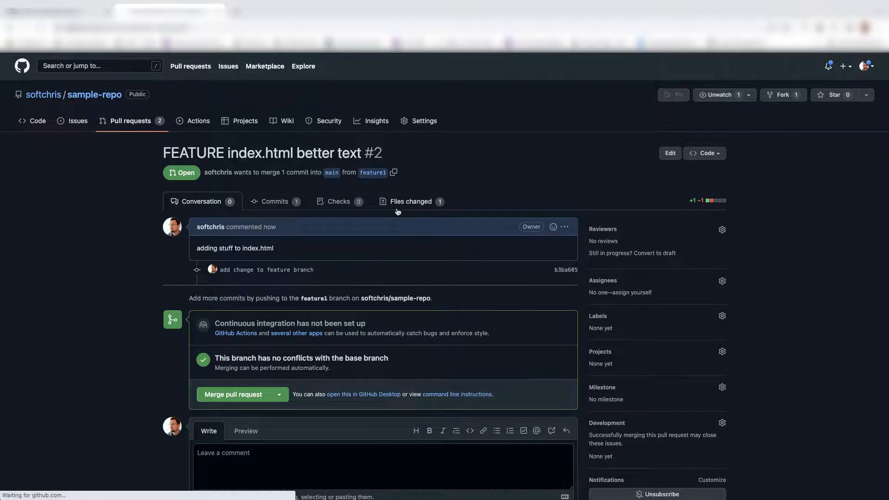
left_click(411, 201)
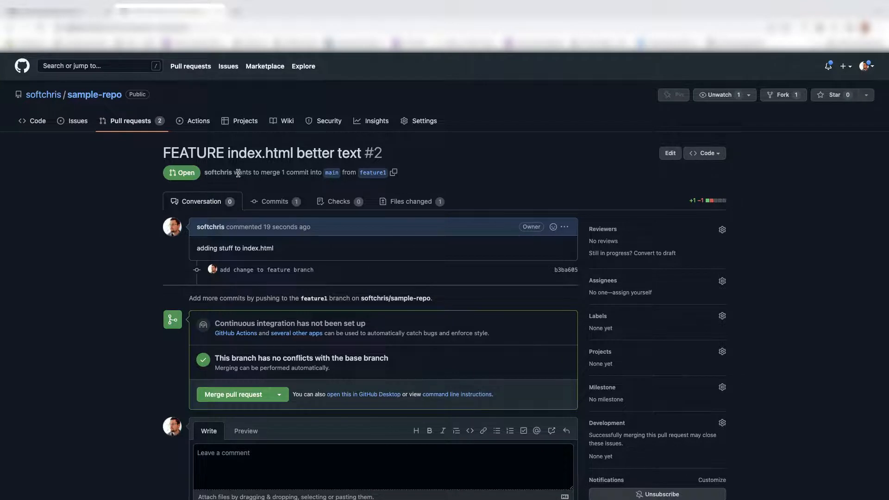
left_click_drag(238, 172, 321, 172)
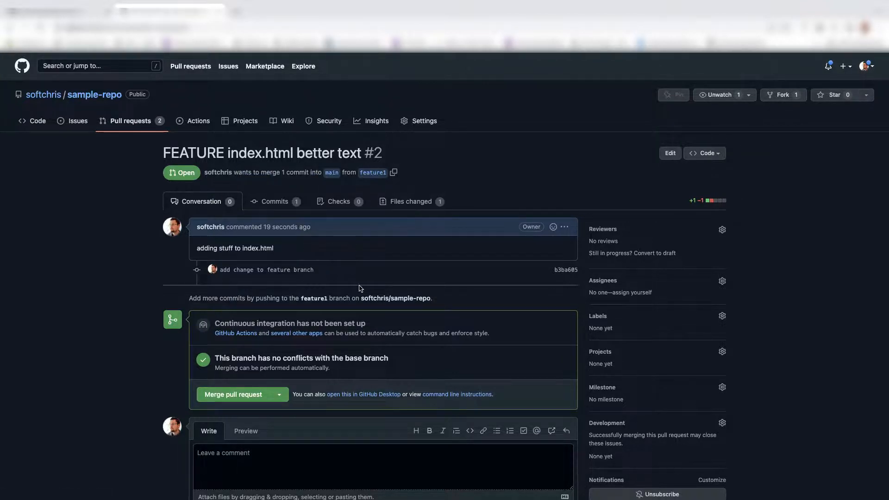
mouse_move(388, 201)
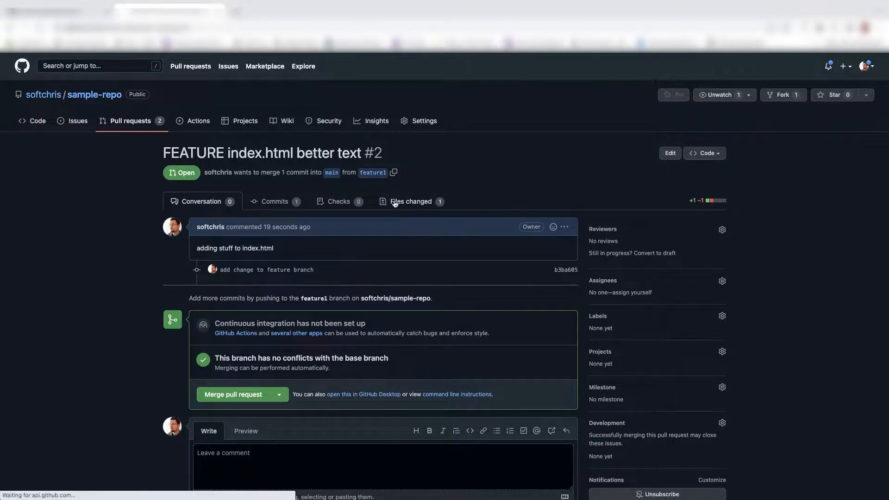
Step: On Files changed, suggest 'hello, featureX' for line 3 of index.html as a single comment
left_click(410, 201)
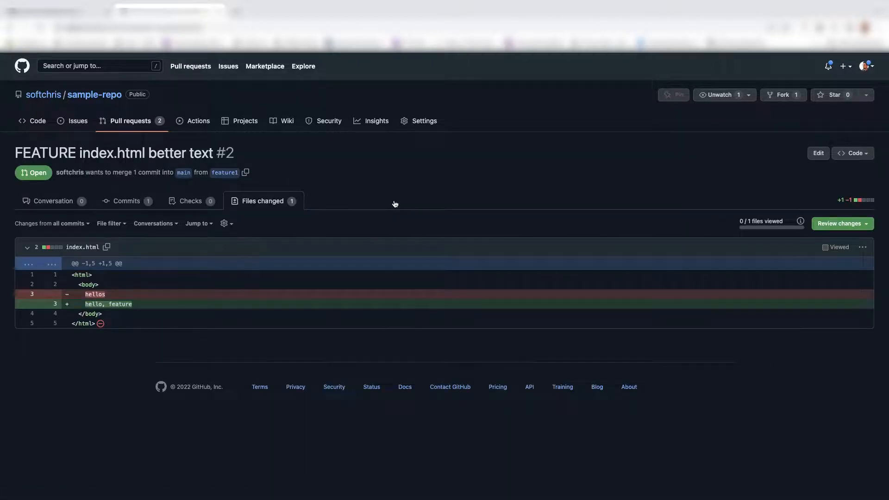
mouse_move(52, 310)
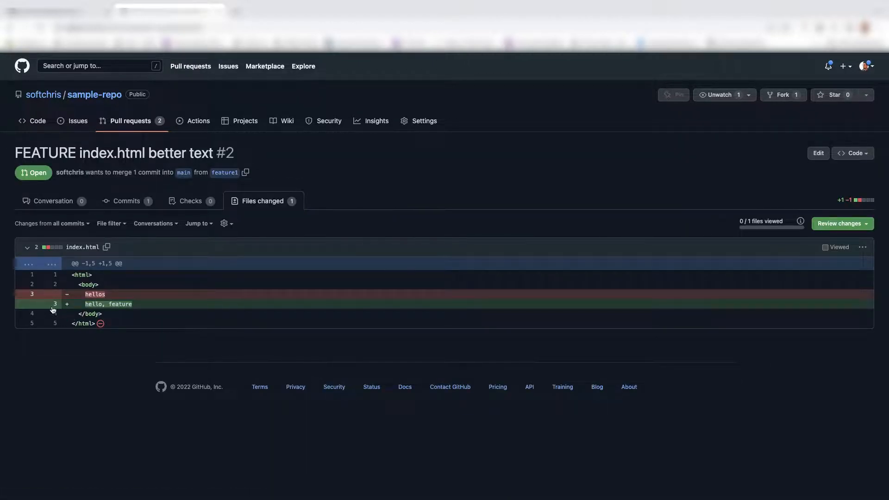
left_click(62, 303)
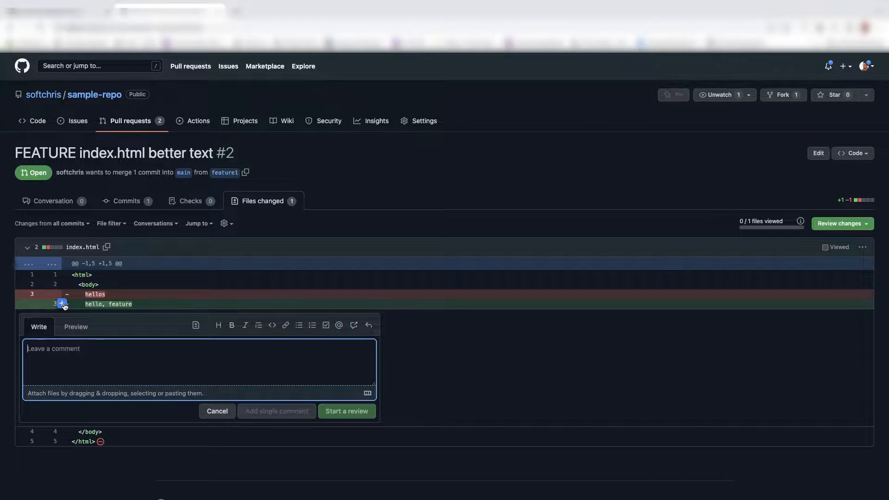
mouse_move(194, 325)
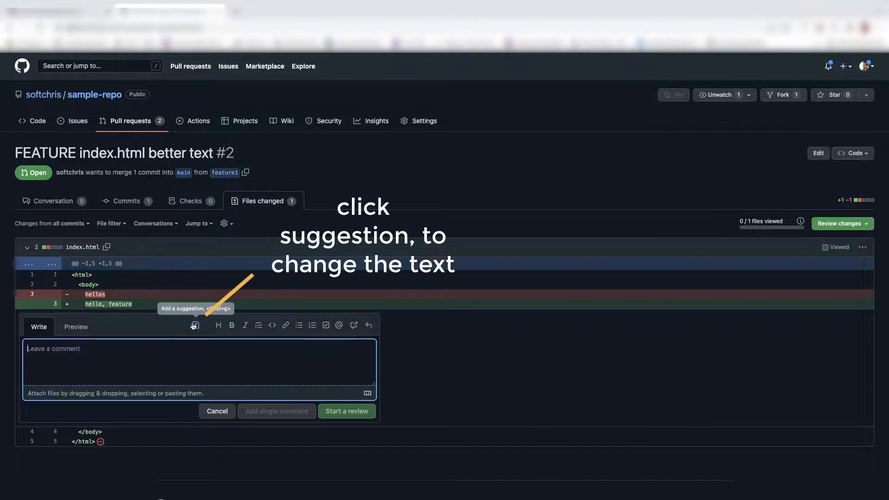
left_click(194, 325)
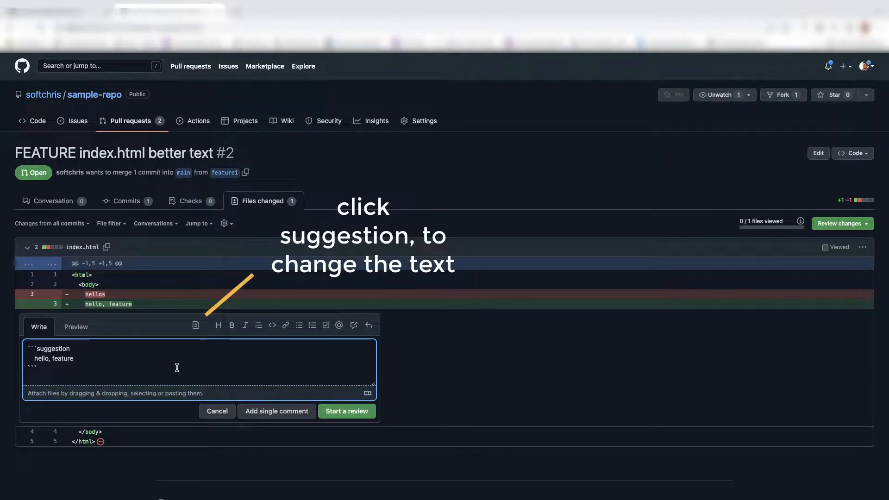
mouse_move(196, 325)
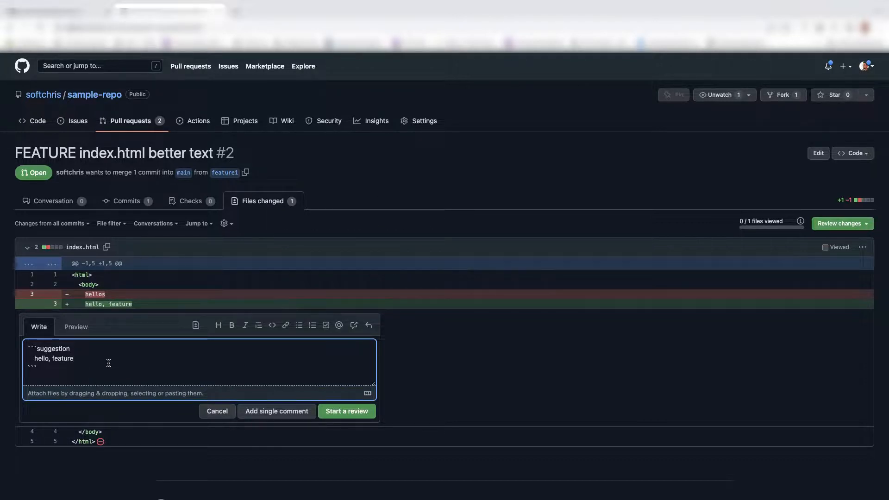
type("X")
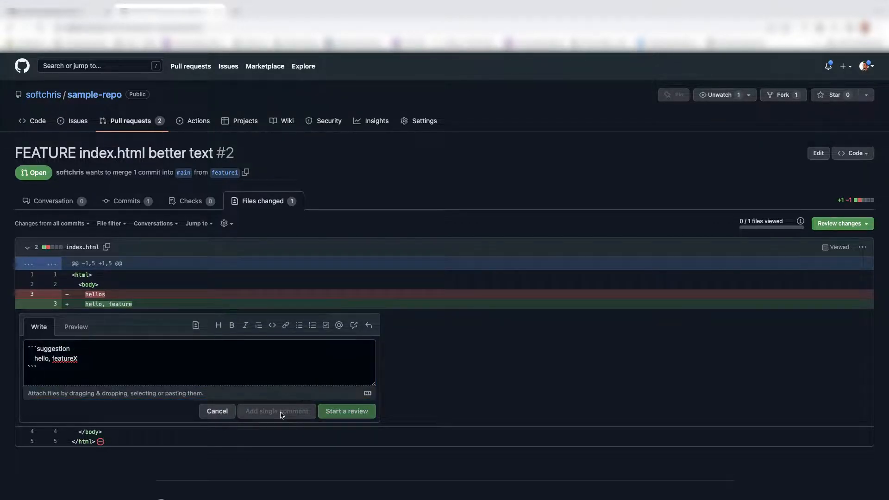
left_click(346, 411)
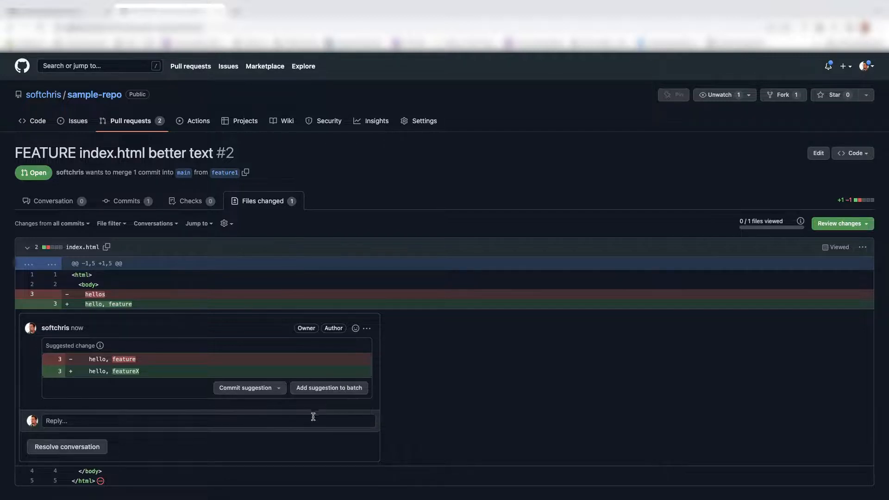
Step: Add the featureX suggestion to the batch and commit it to the branch with the default message
scroll("down", 3)
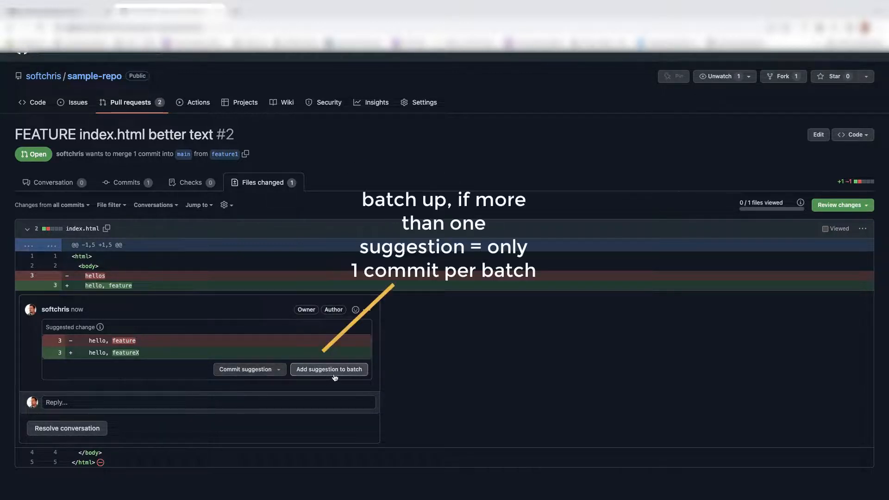
mouse_move(328, 370)
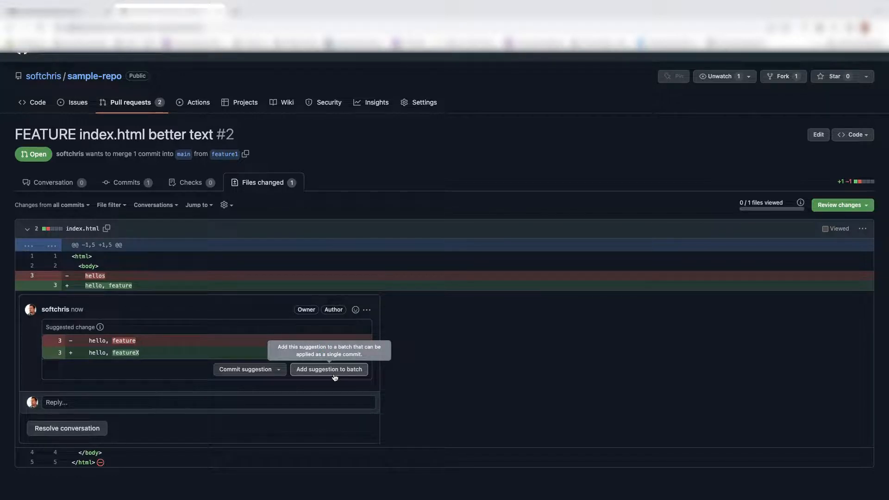
mouse_move(245, 369)
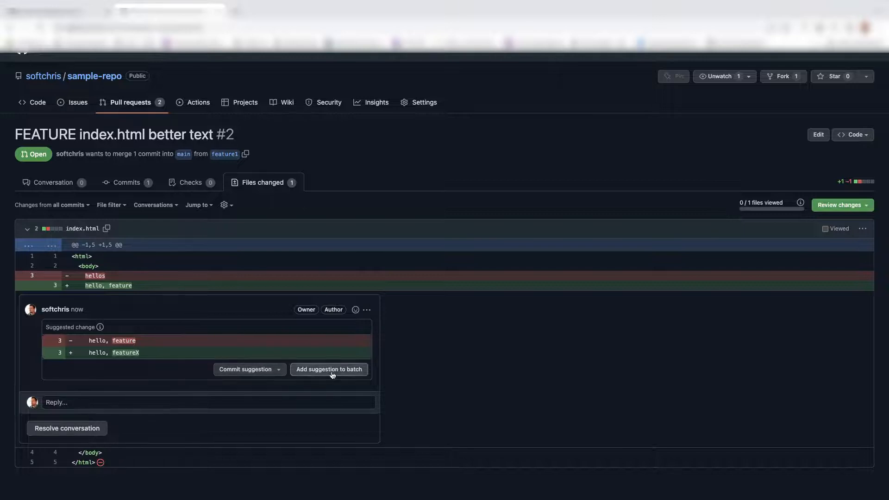
left_click(329, 369)
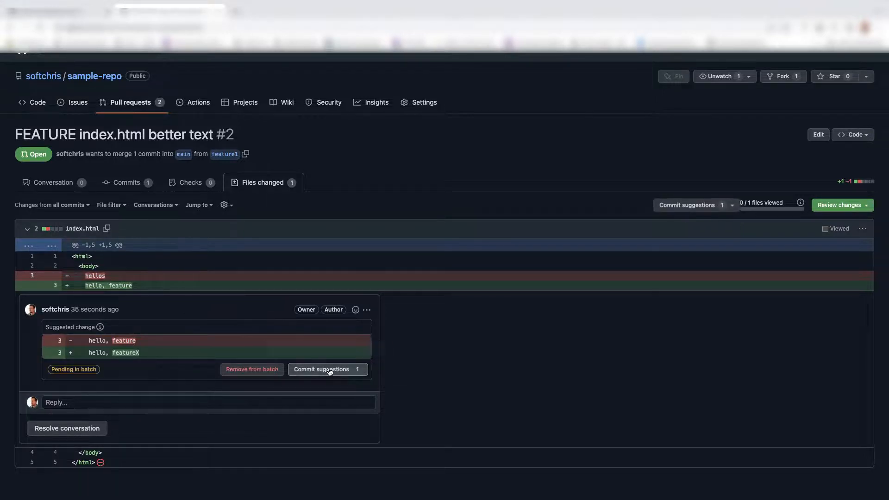
scroll("down", 3)
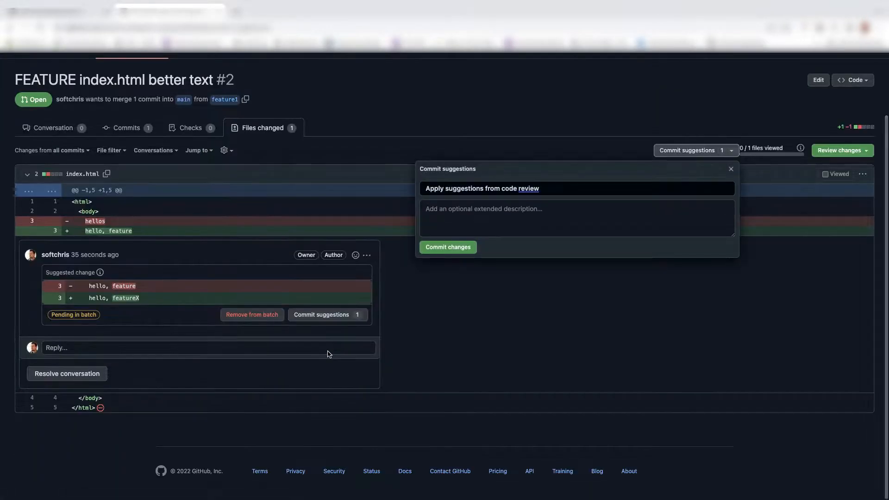
left_click(447, 247)
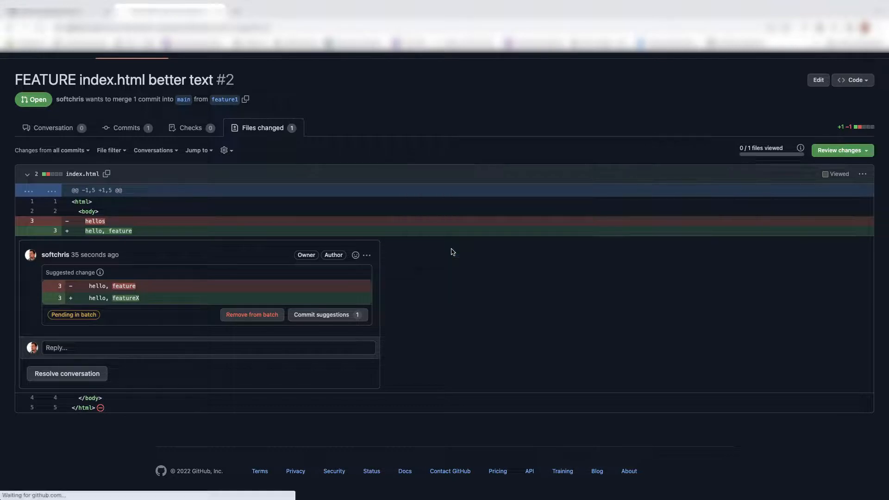
left_click(321, 315)
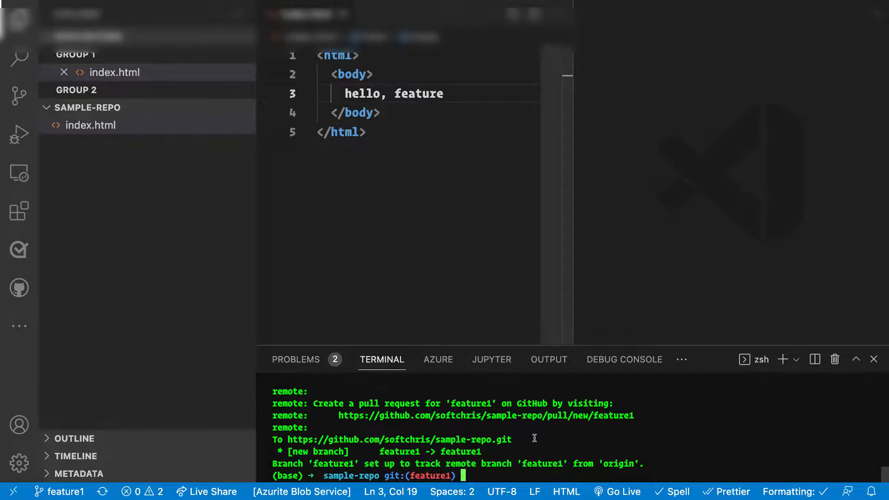
type("giit")
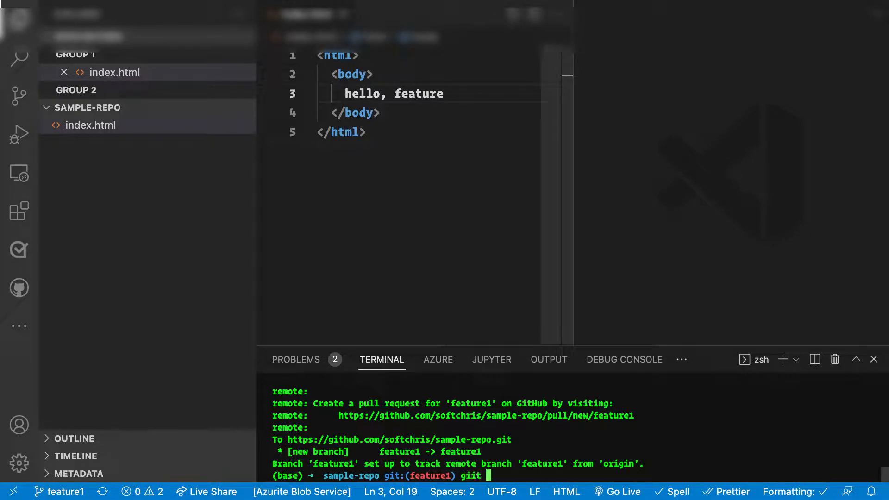
key("Backspace")
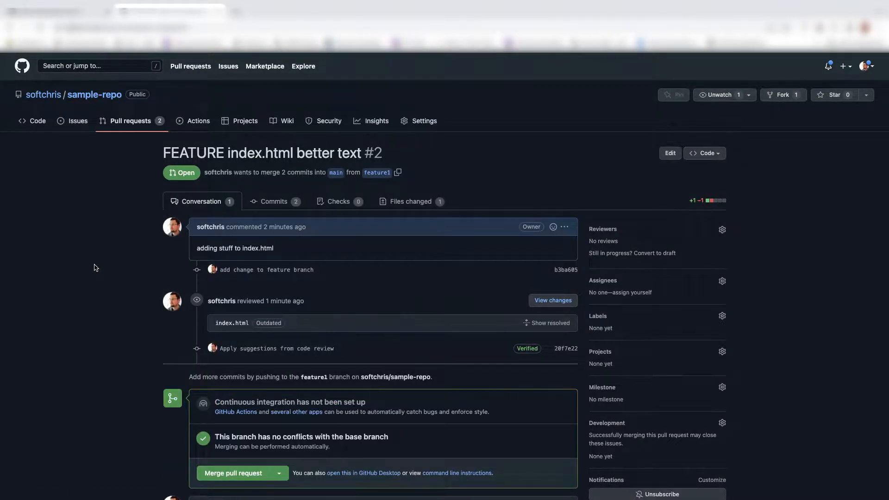
scroll("down", 3)
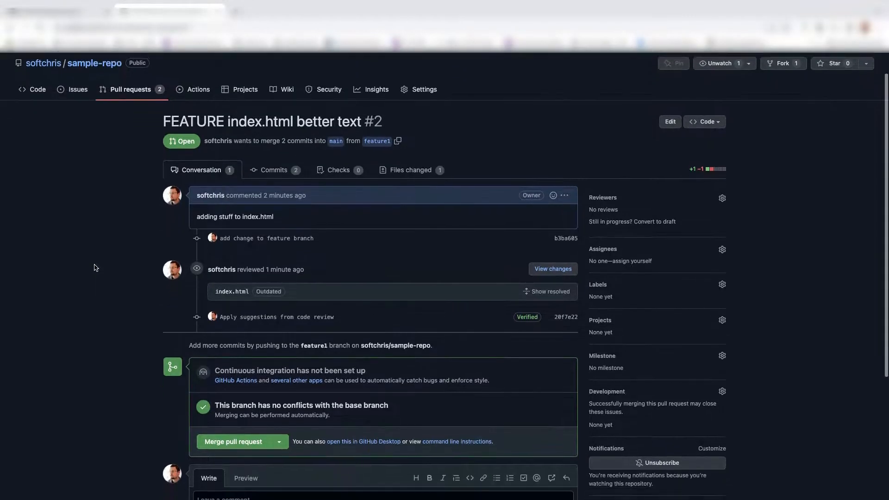
scroll("down", 3)
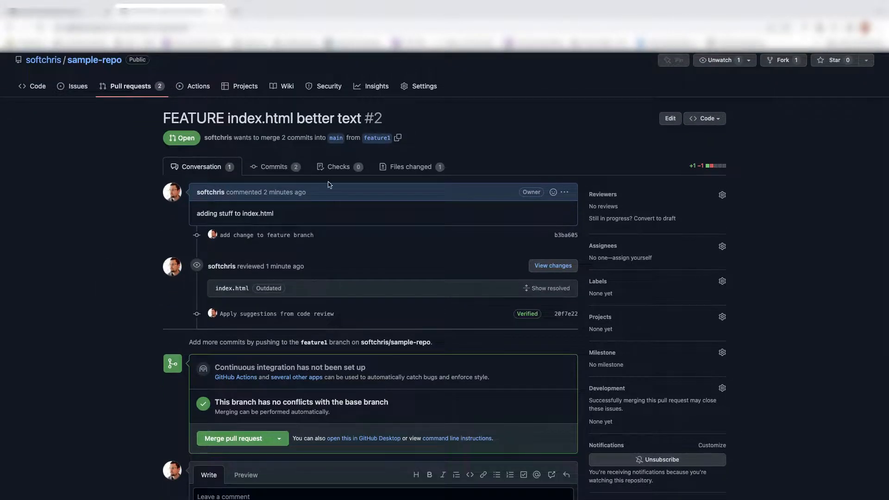
left_click(412, 166)
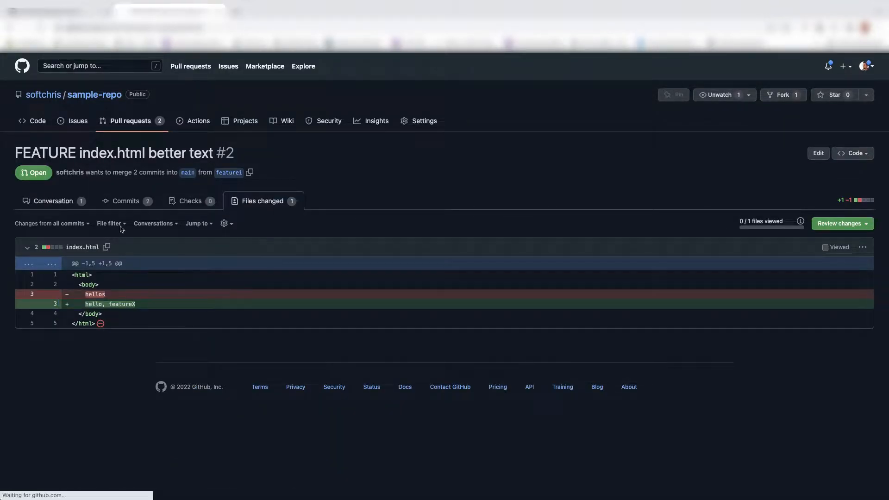
left_click(54, 201)
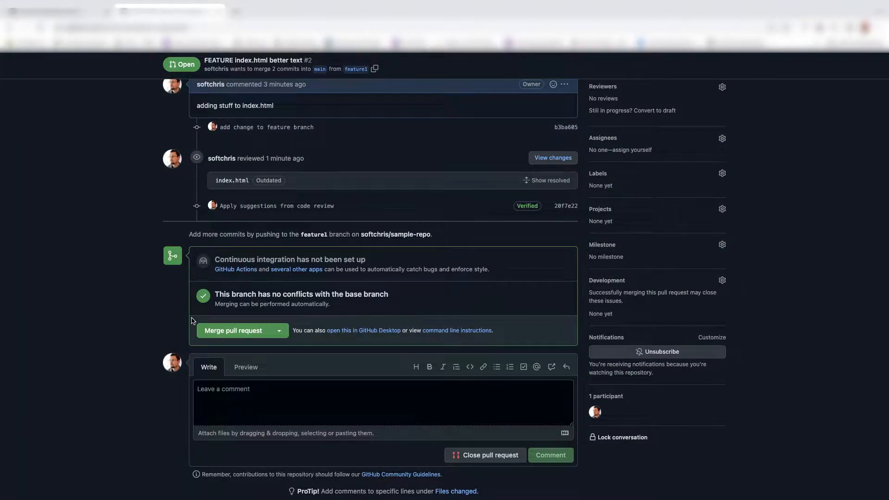
mouse_move(274, 310)
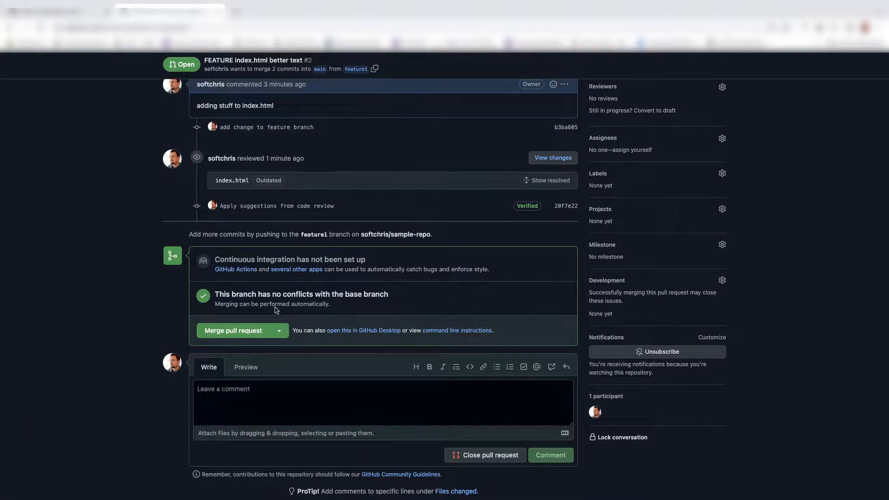
Step: Merge pull request #2 from feature1 into main using Create a merge commit and confirm
left_click(278, 330)
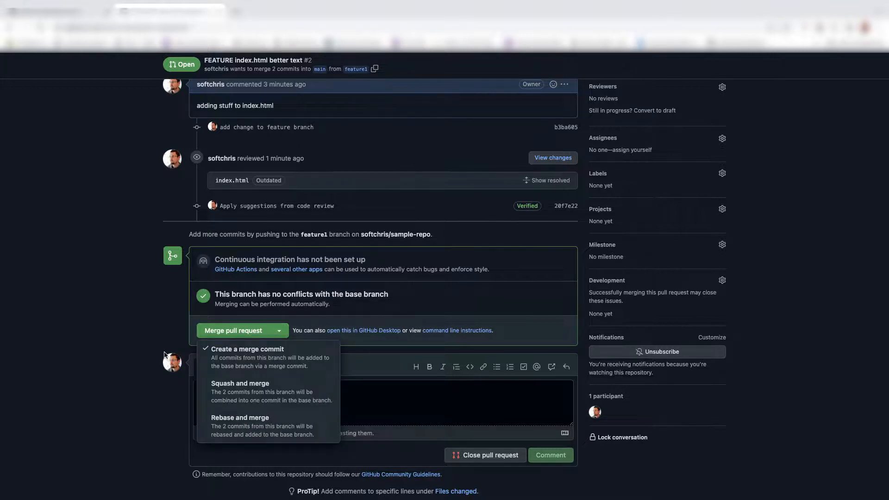
mouse_move(246, 390)
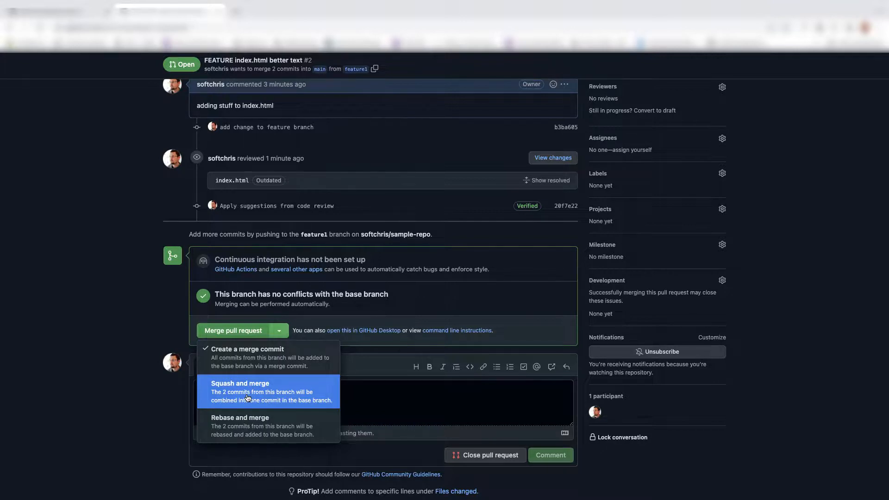
mouse_move(256, 426)
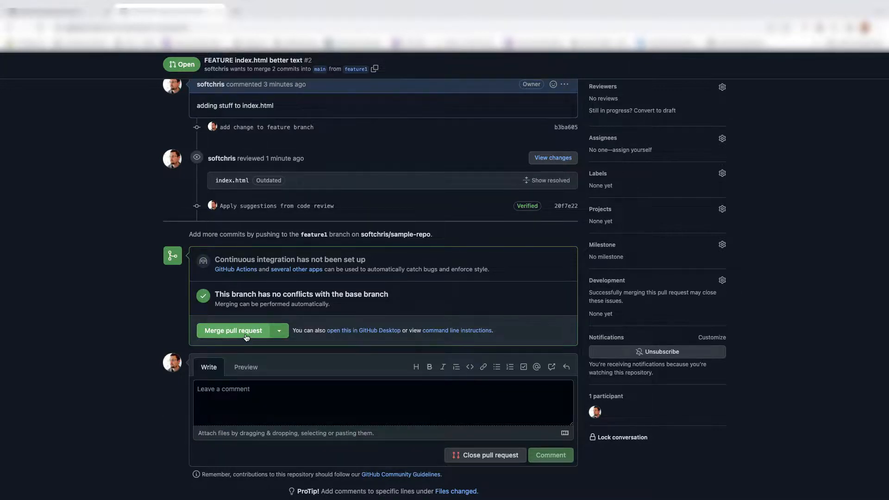
left_click(233, 330)
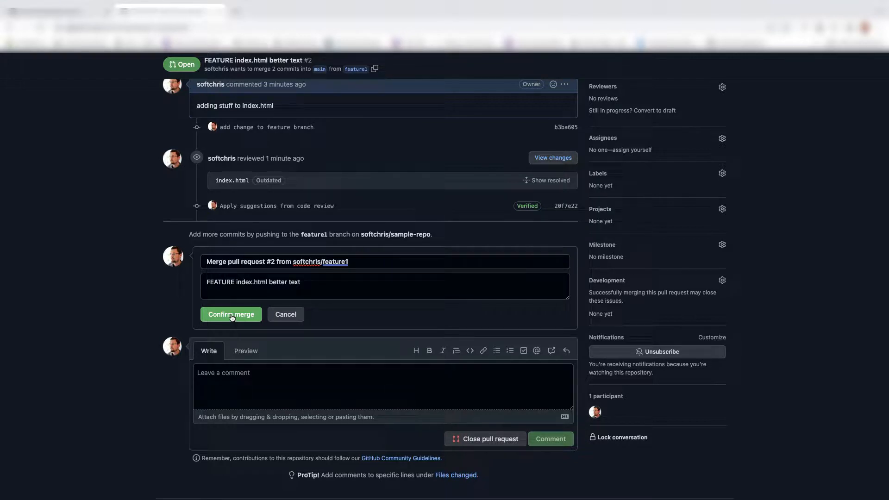
left_click(230, 314)
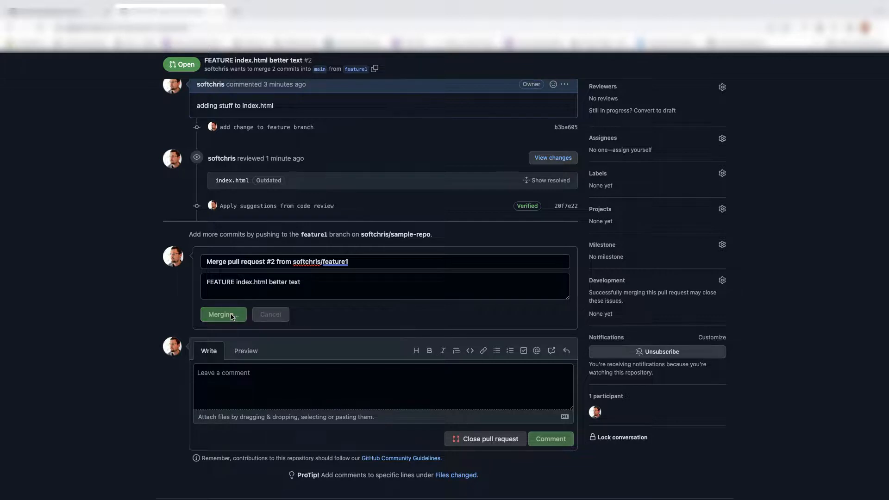
left_click(223, 314)
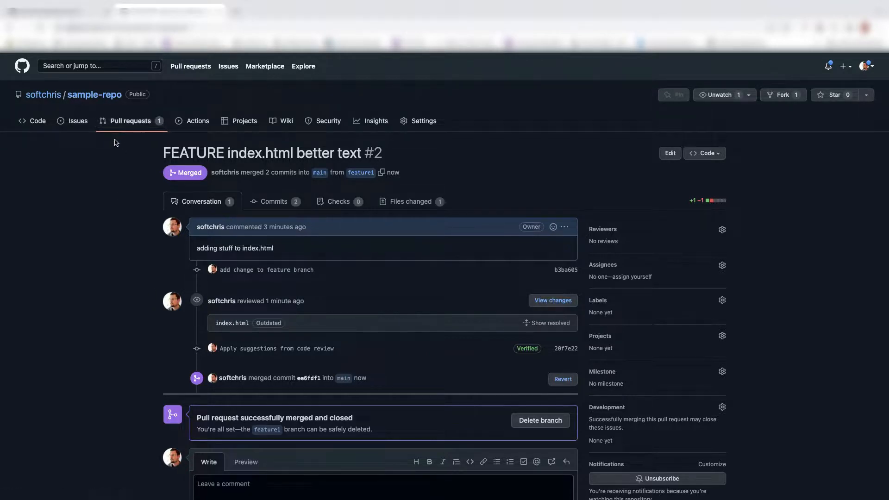
mouse_move(114, 144)
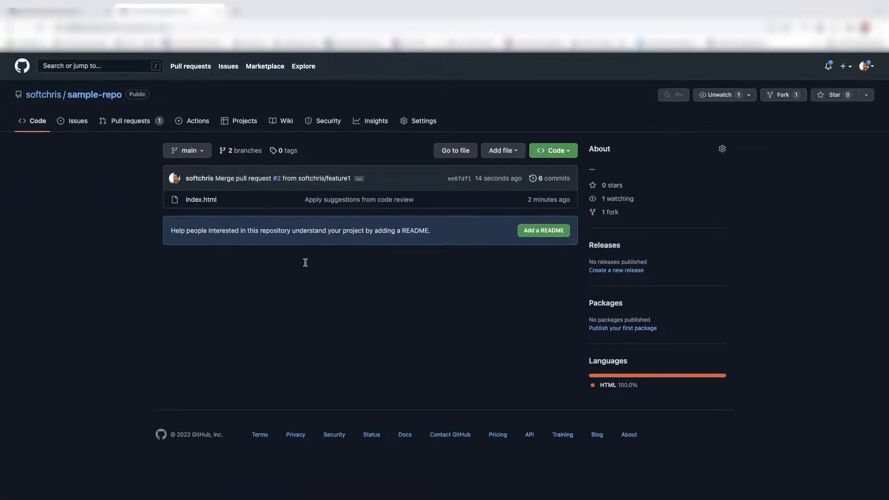
Step: View index.html of sample-repo on the feature1 branch, showing 'hello, featureX'
left_click(200, 199)
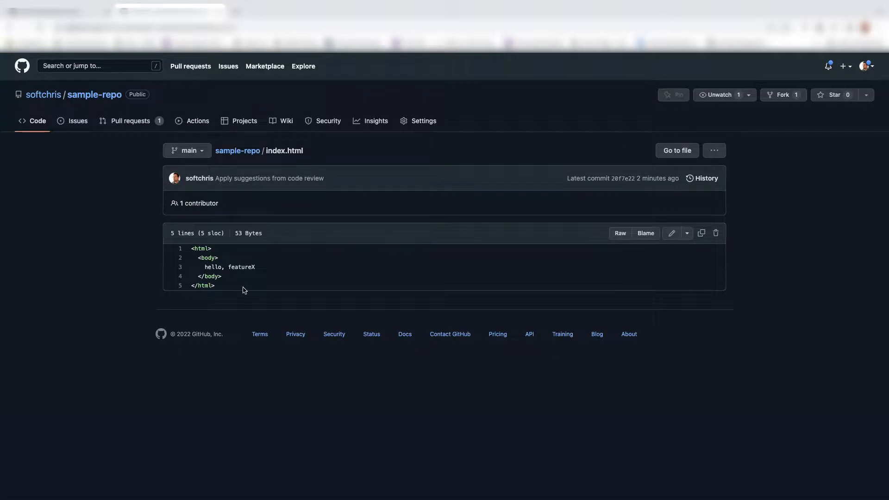
left_click(186, 150)
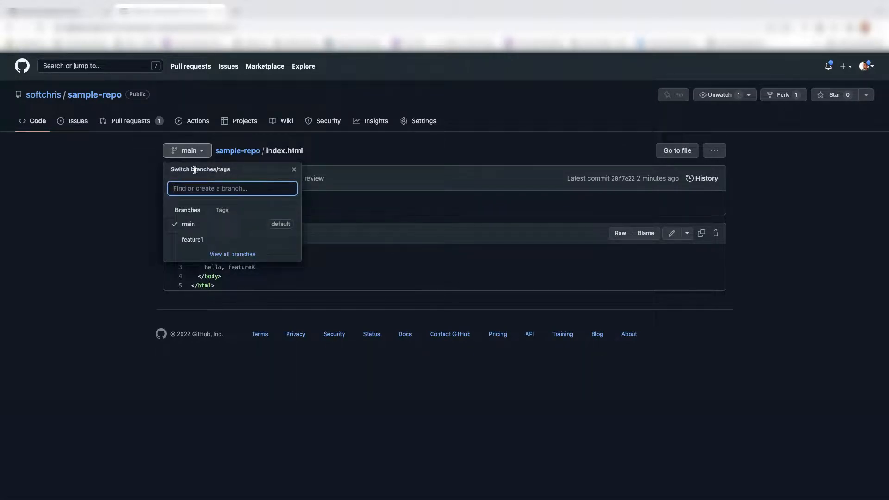
mouse_move(192, 239)
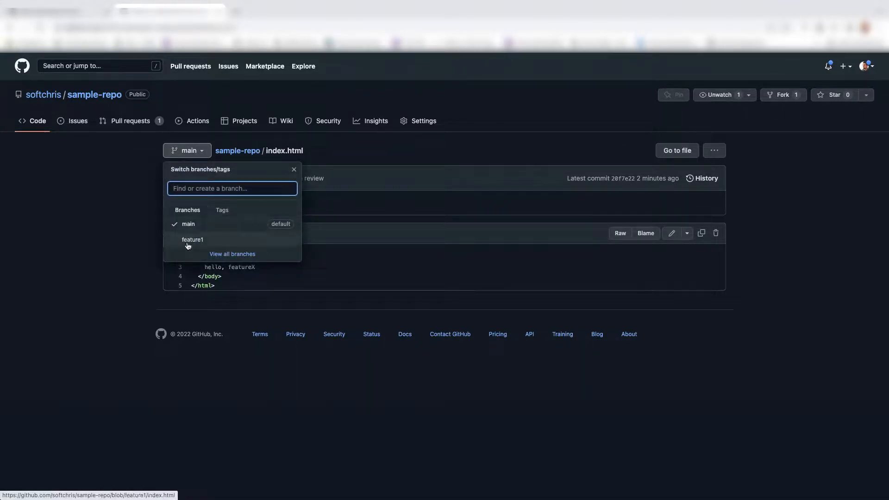
left_click(193, 239)
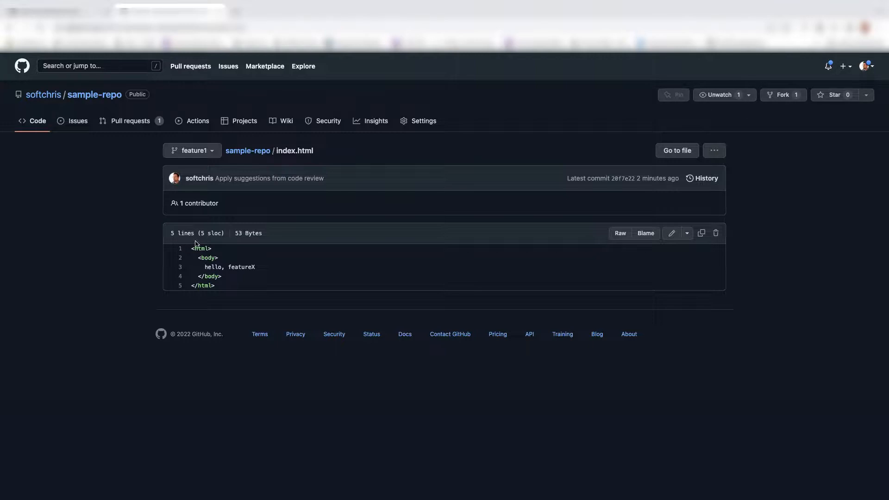
mouse_move(347, 260)
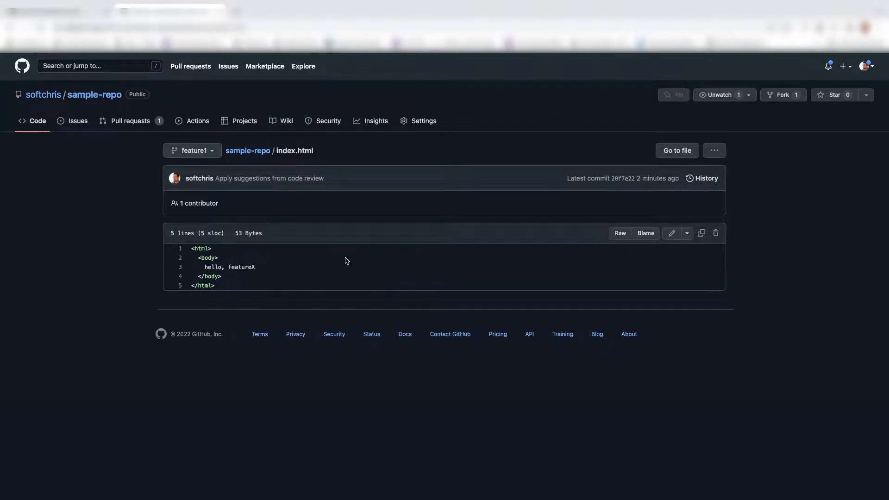
mouse_move(582, 401)
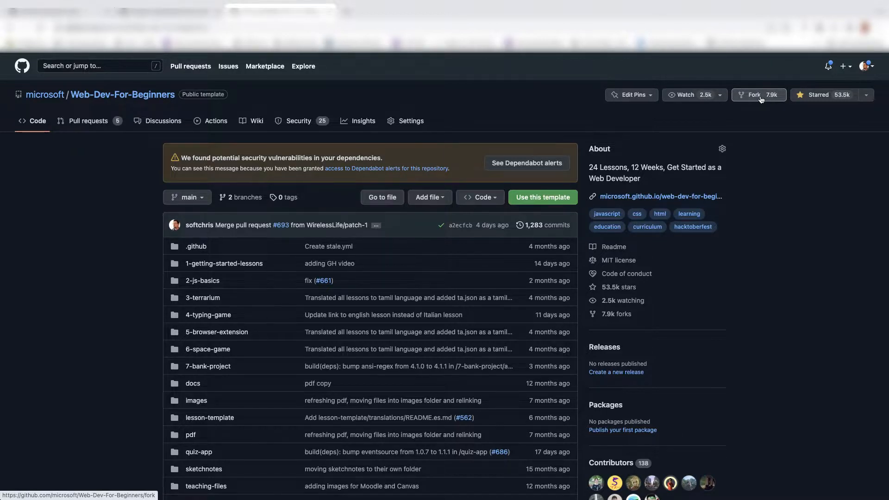
Step: Fork microsoft/ML-For-Beginners as softchris/ML-For-Beginners-1 in the personal account
left_click(755, 95)
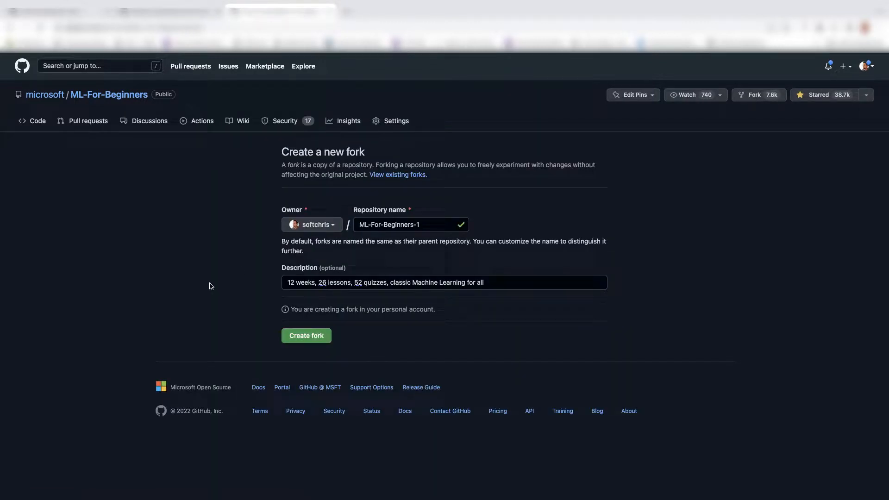
mouse_move(390, 235)
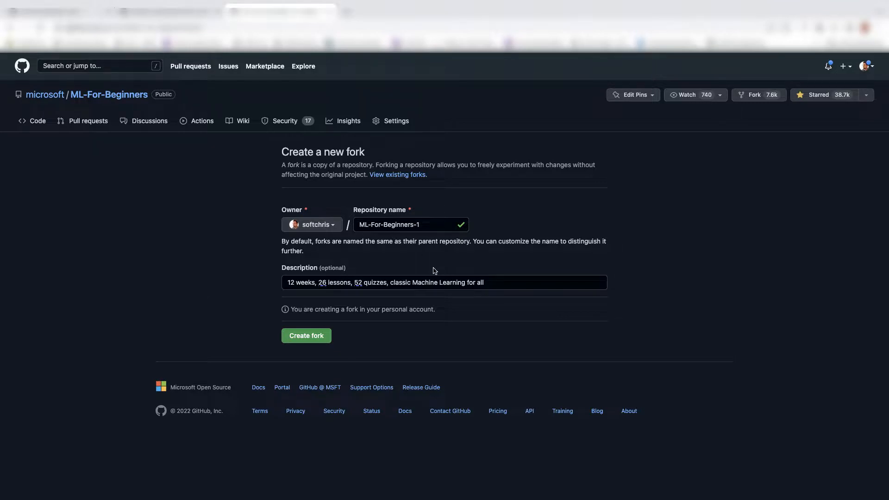
left_click(408, 224)
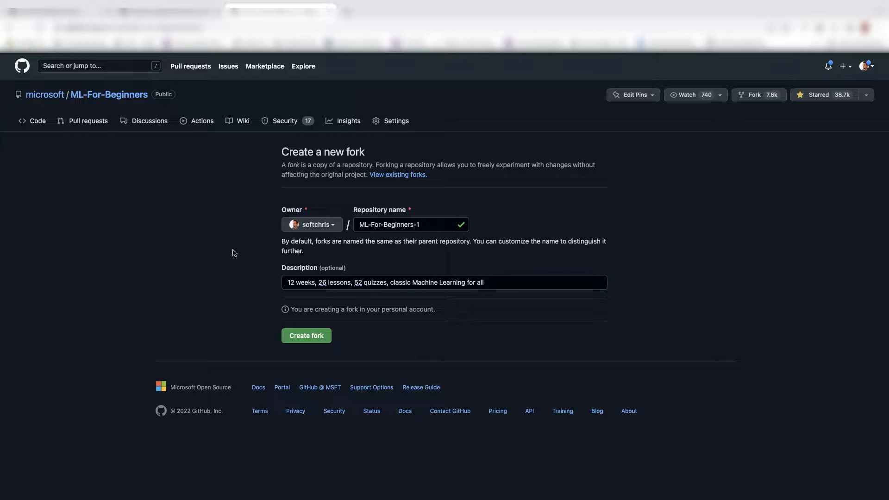
mouse_move(270, 319)
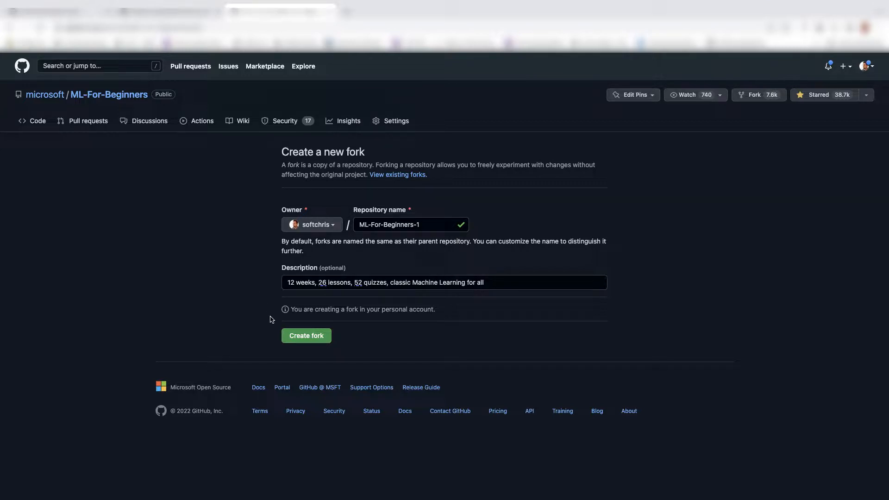
left_click(307, 335)
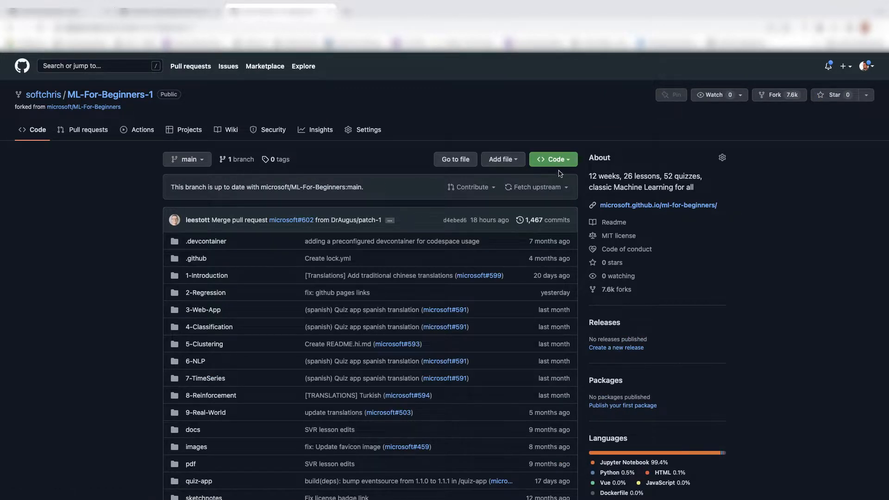
left_click(549, 159)
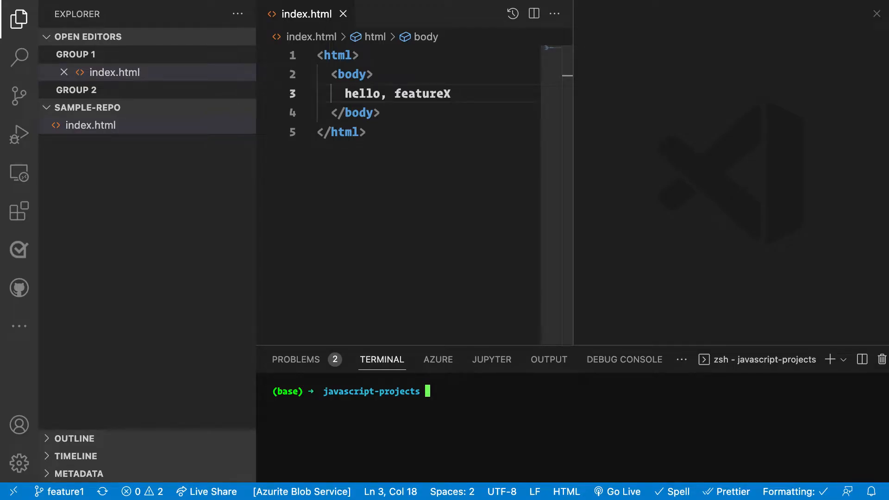
type("https://github.com/softchris/ML-For-Beginners-1.git")
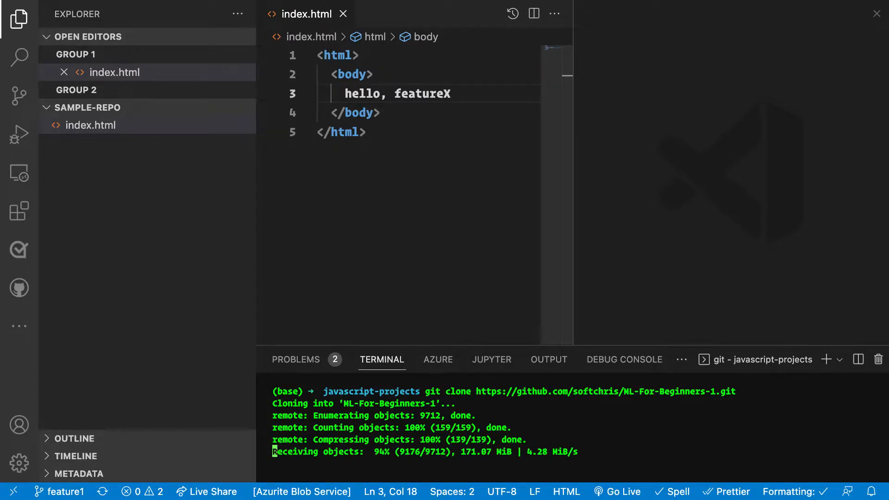
type("ls")
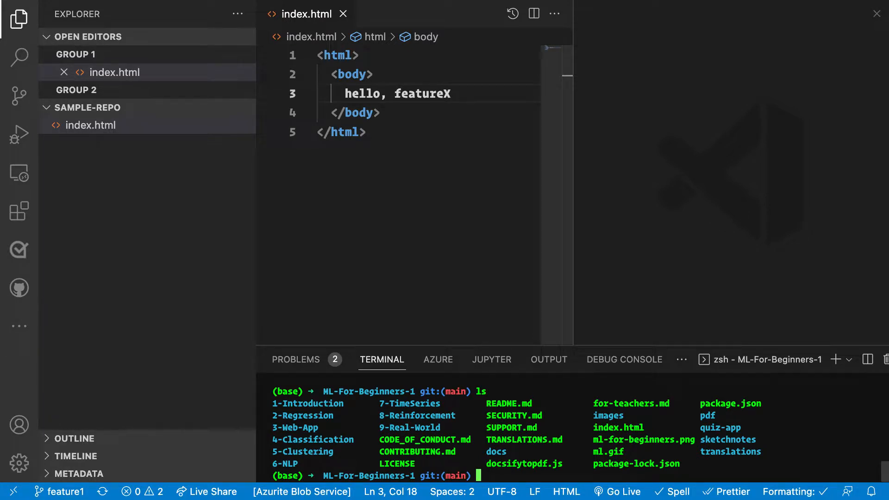
type("code -r")
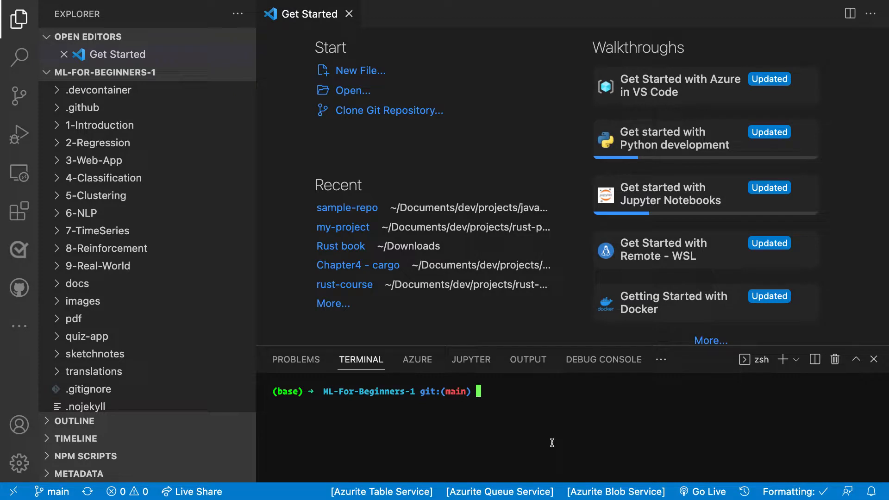
Step: Create and check out a new branch named test with git checkout -b test
type("git checkout -")
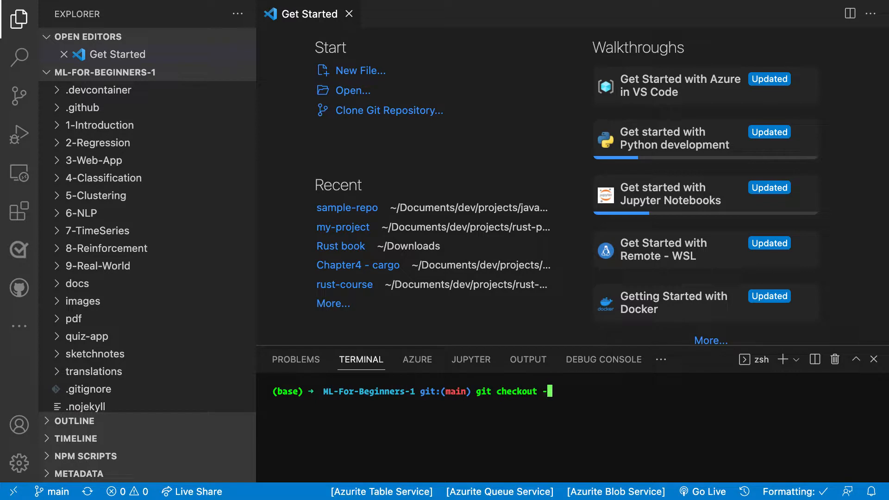
type("b te")
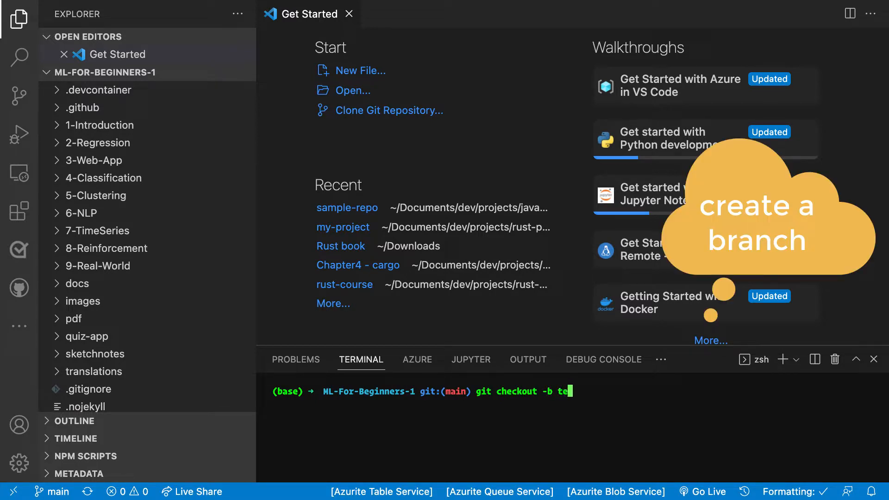
type("st")
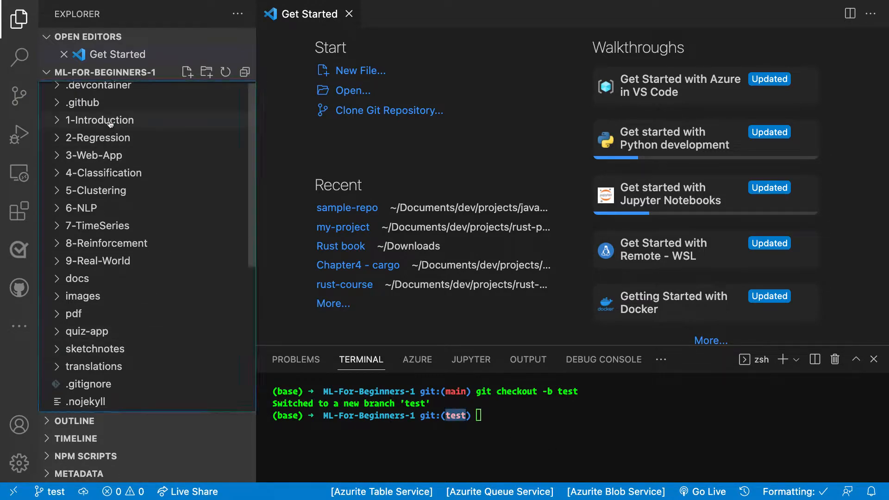
Step: Edit the 'Watch the video' pre-lesson quiz line in 1-intro-to-ML README.md and check git status
left_click(102, 120)
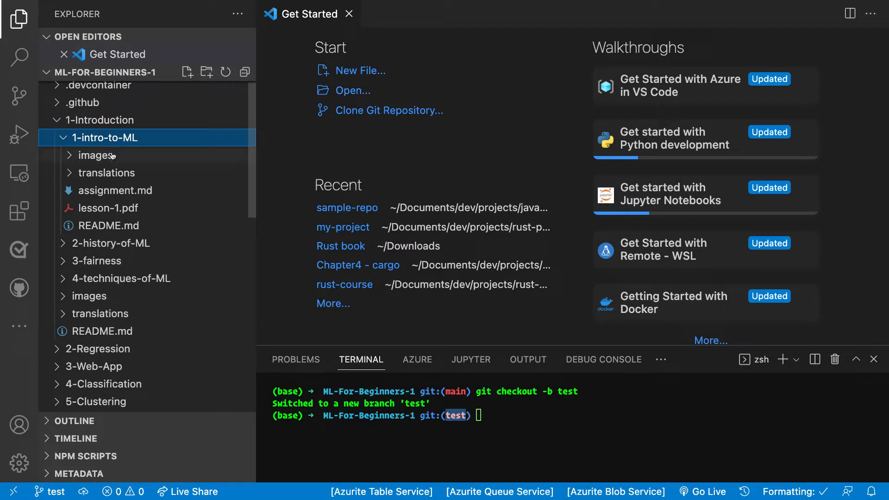
left_click(109, 225)
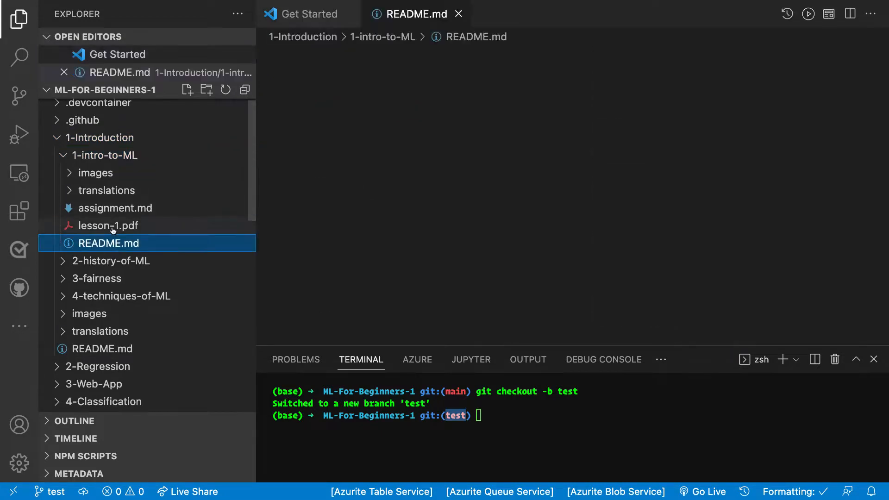
left_click(109, 243)
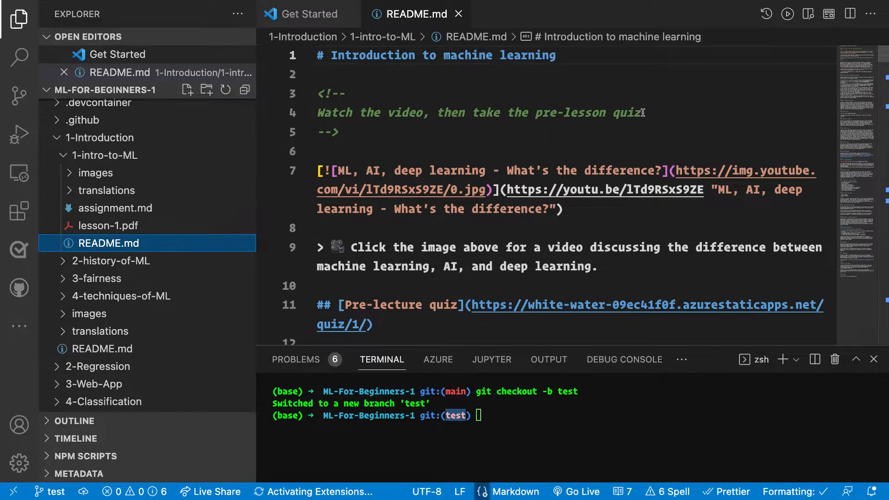
double_click(627, 112)
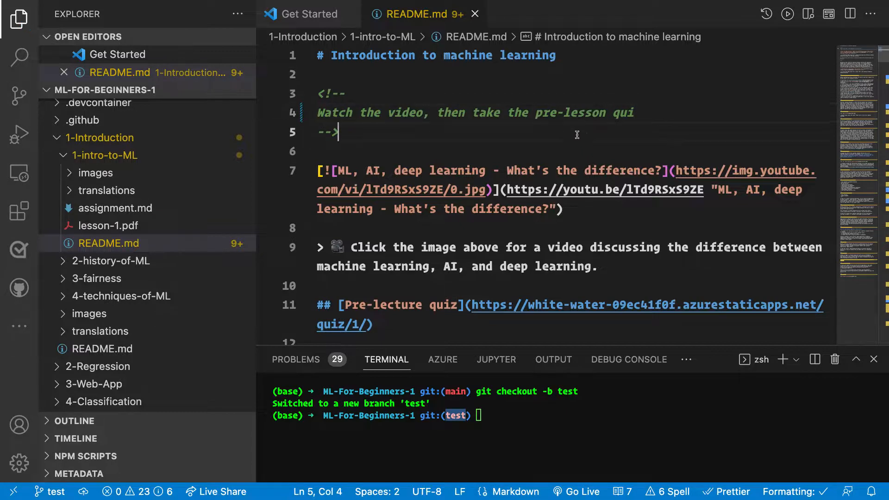
type("git s")
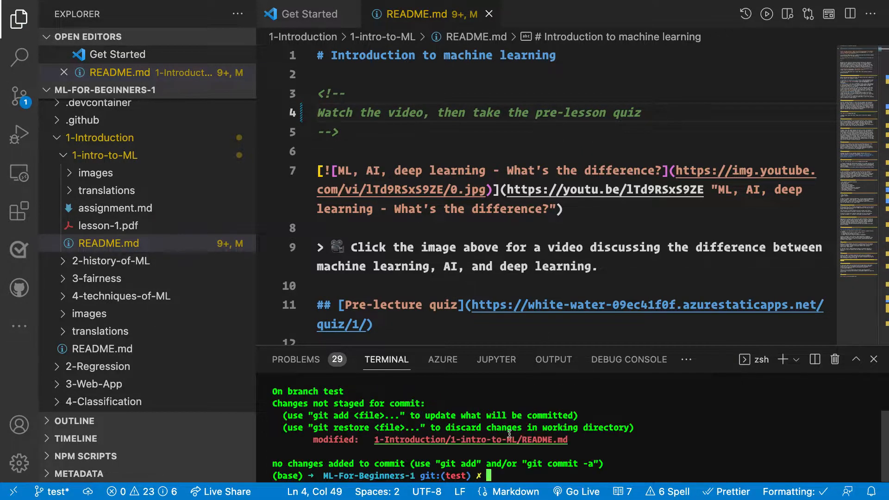
Step: Stage and commit the README edit as 'test change', then push with git push --set-upstream origin test
type("git add .")
type("git commit -m \"test change")
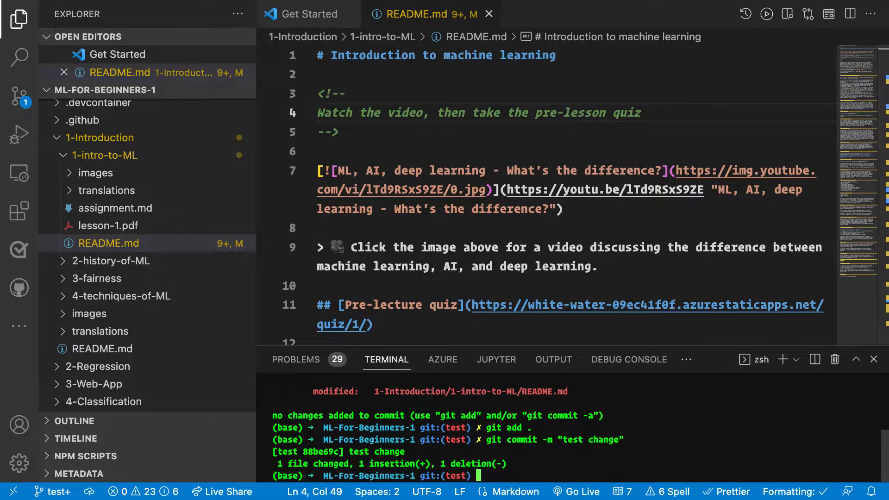
type("giit pu")
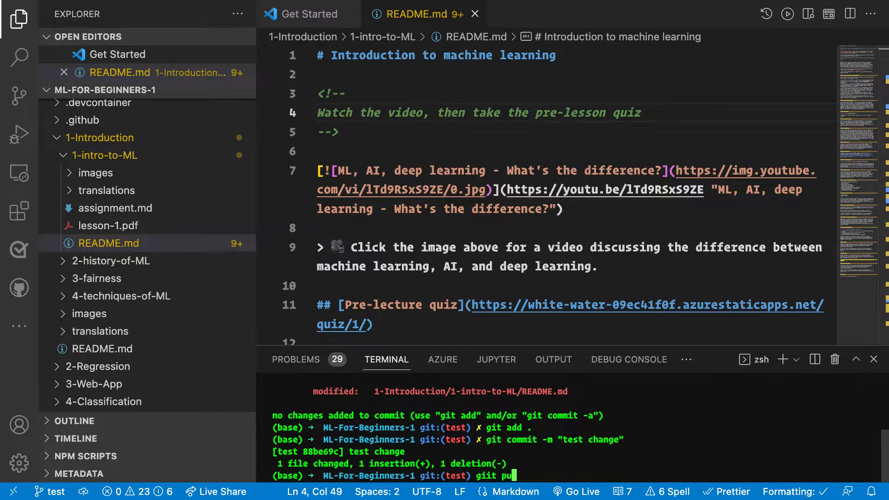
key("Return")
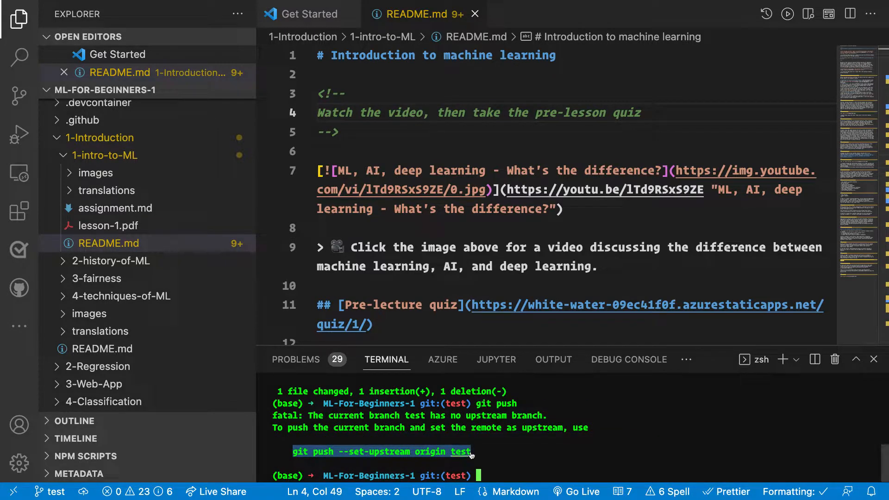
type("git push --set-upstream origin test")
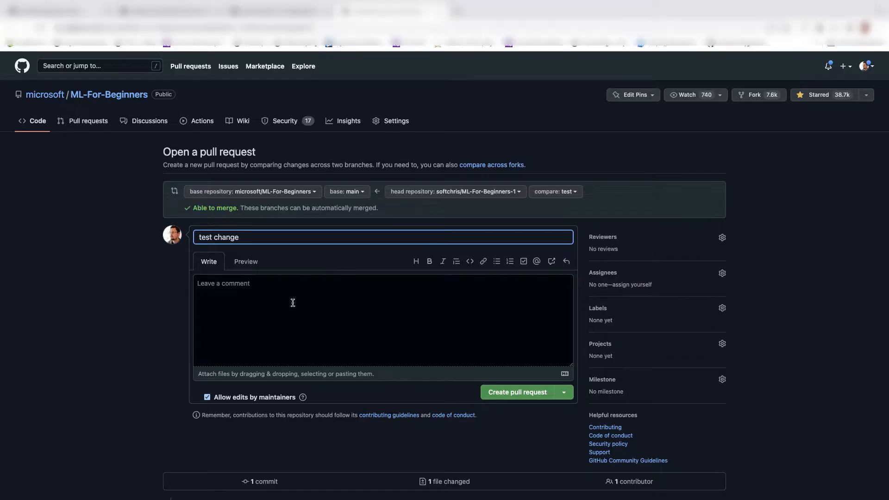
Step: Create the pull request 'test change' into microsoft main with the comment 'will close it'
type("will")
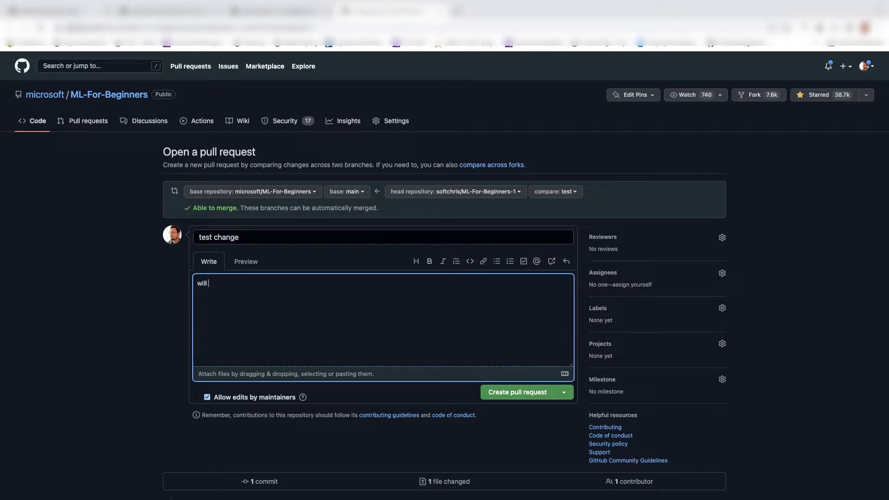
type("close it")
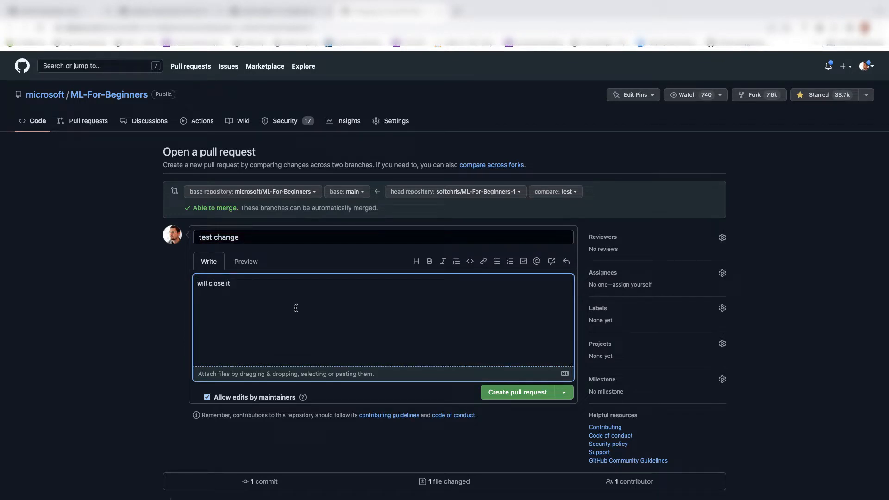
mouse_move(507, 435)
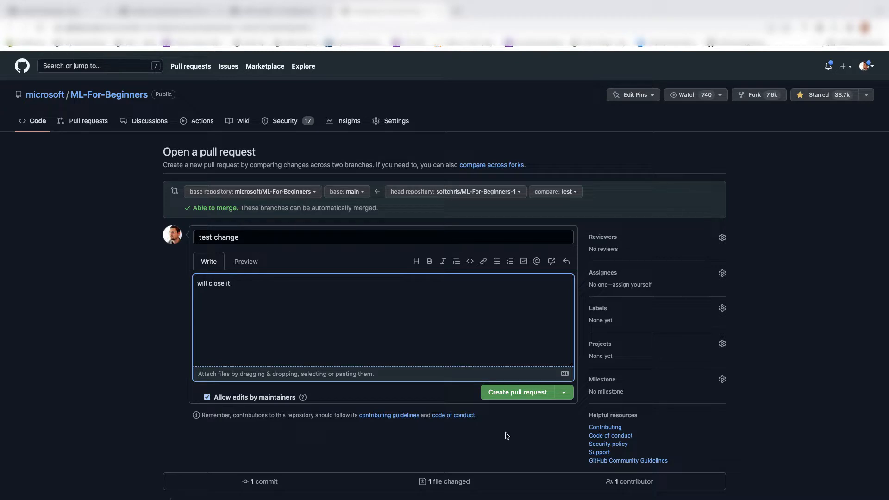
left_click(517, 392)
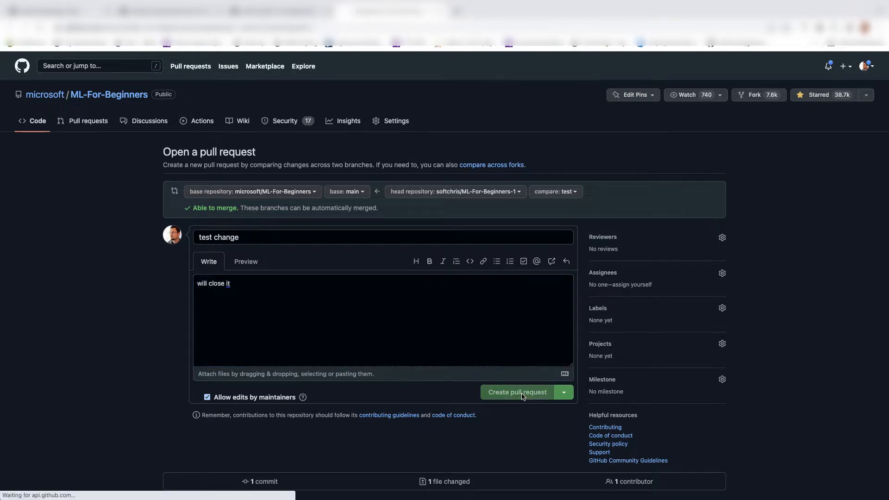
left_click(516, 392)
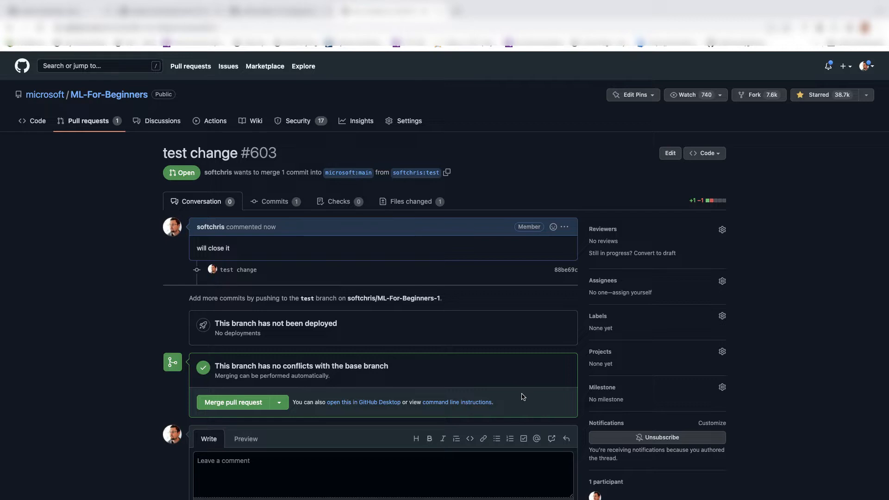
mouse_move(450, 399)
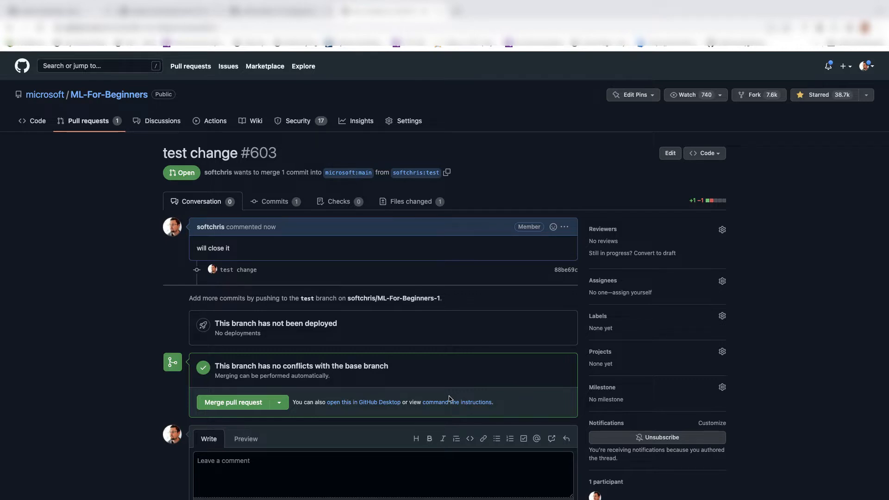
mouse_move(314, 324)
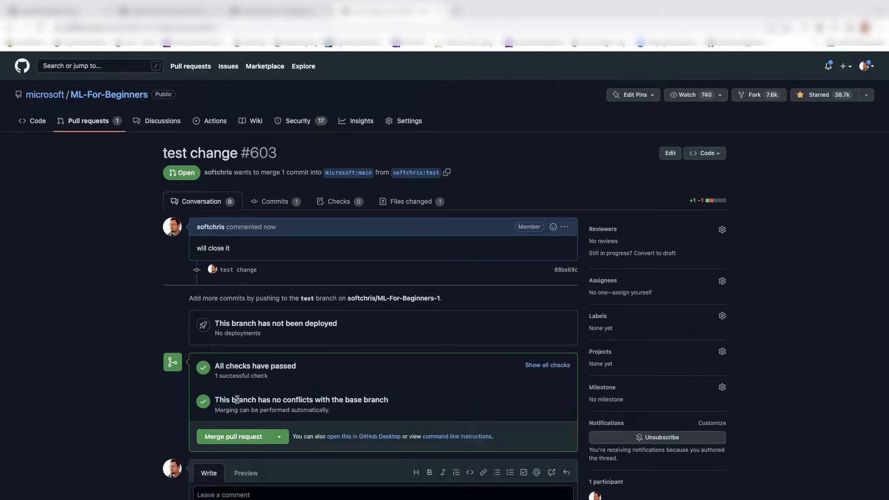
Step: Scroll pull request #603 to review its passed check and no-conflicts merge status
scroll("down", 3)
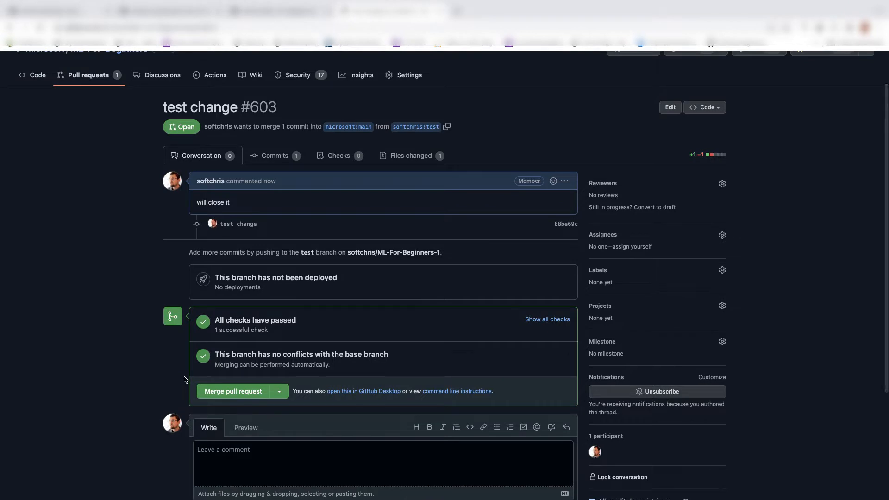